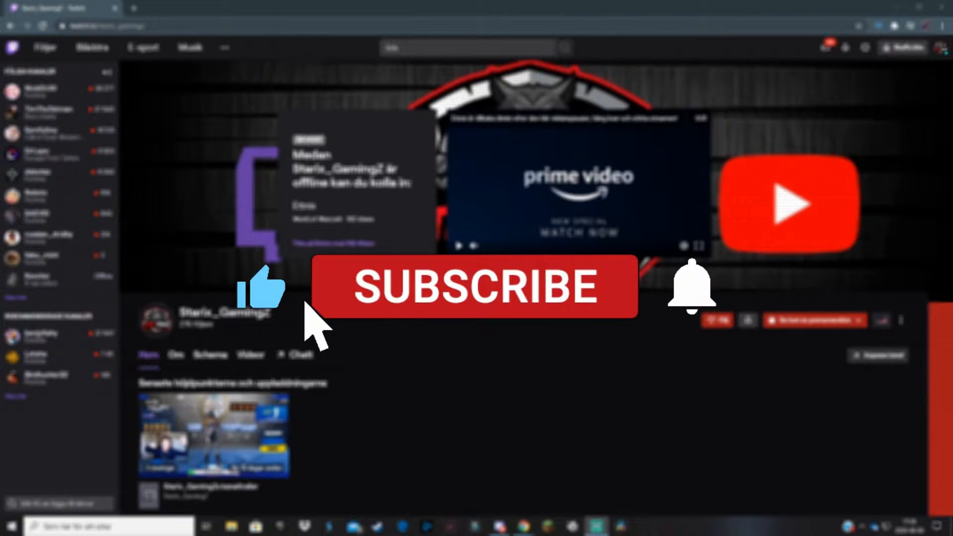
# Open Kreatörskontrollpanelen (Stream Manager) from the profile avatar's account menu.
pyautogui.click(475, 286)
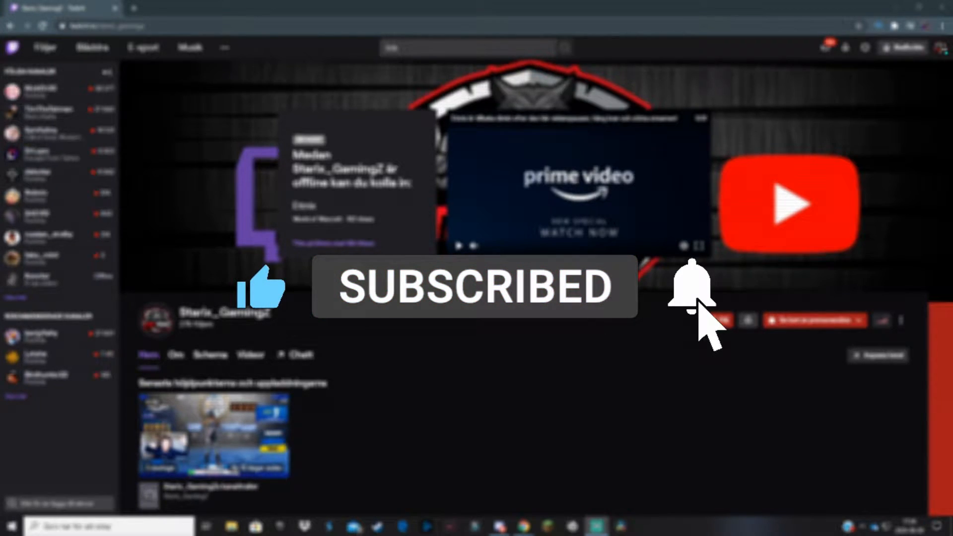
pyautogui.click(691, 287)
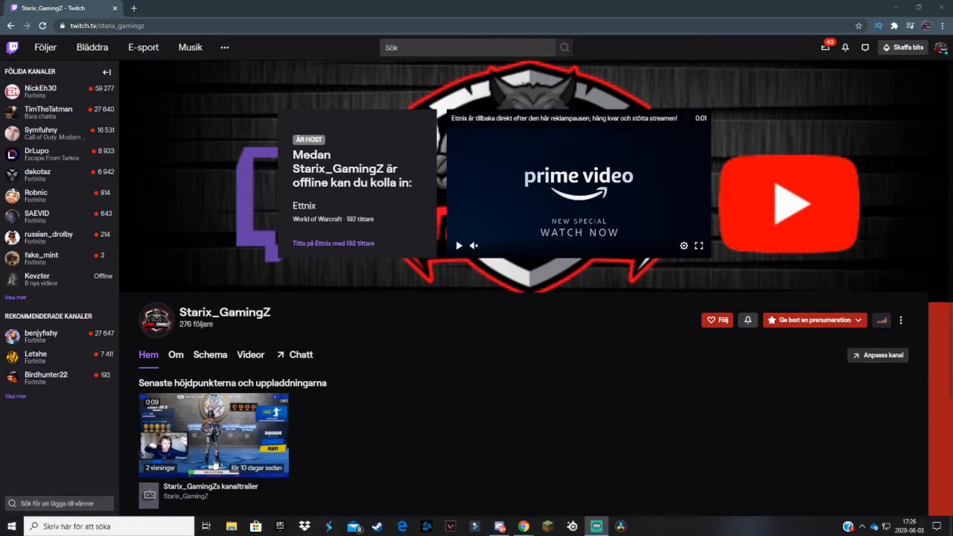
pyautogui.moveTo(511, 404)
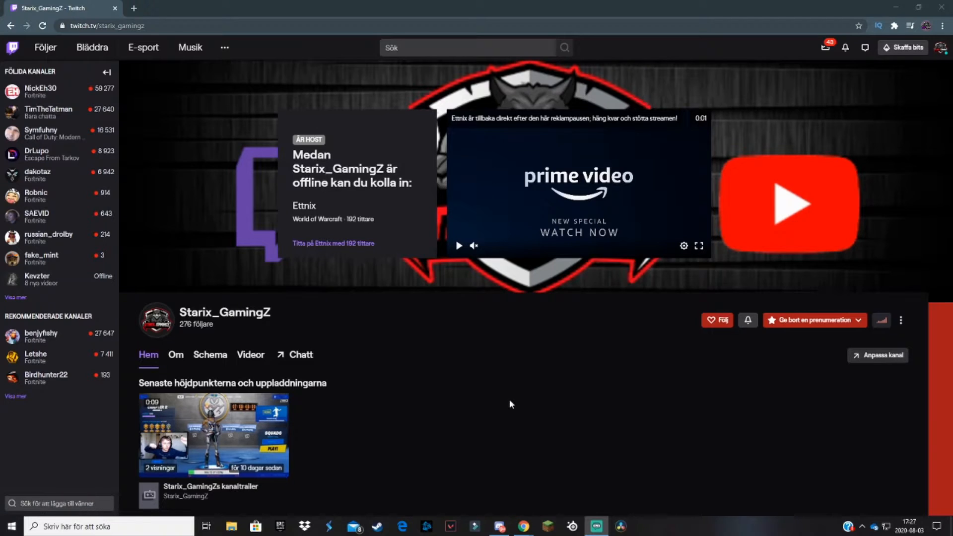
pyautogui.moveTo(896, 105)
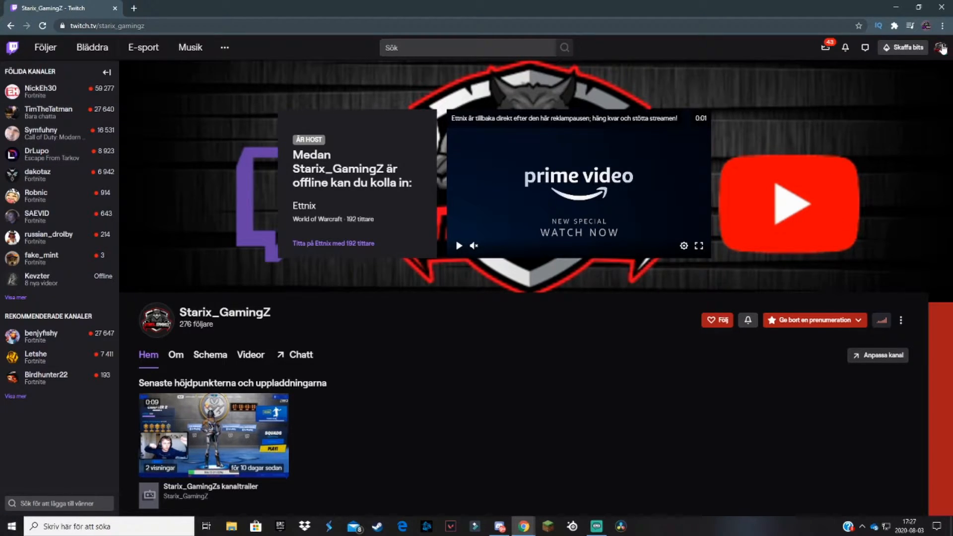
pyautogui.click(942, 48)
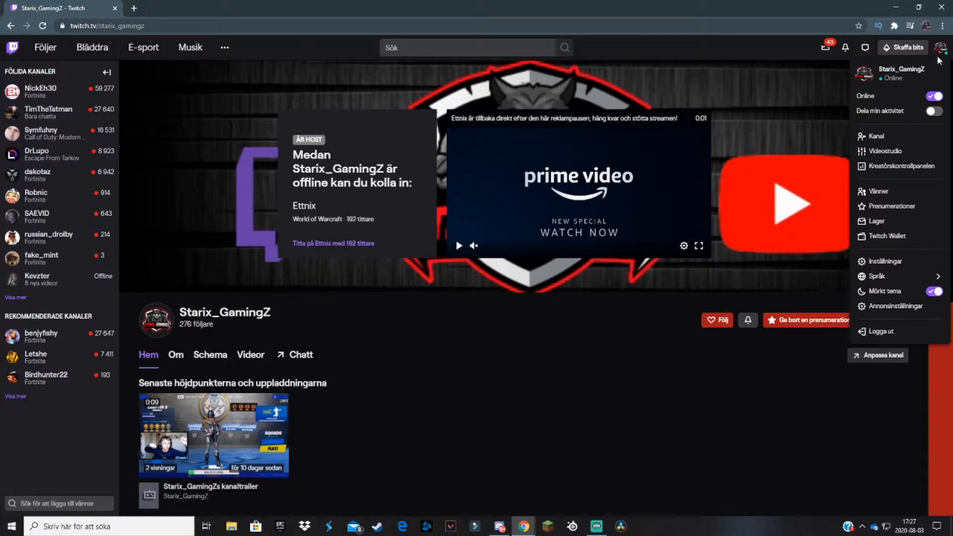
pyautogui.click(898, 166)
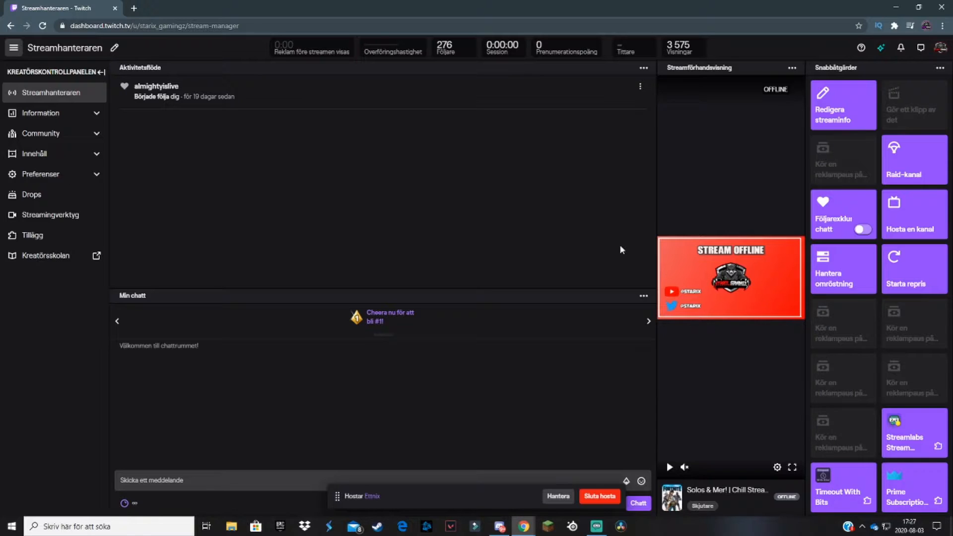
pyautogui.moveTo(344, 227)
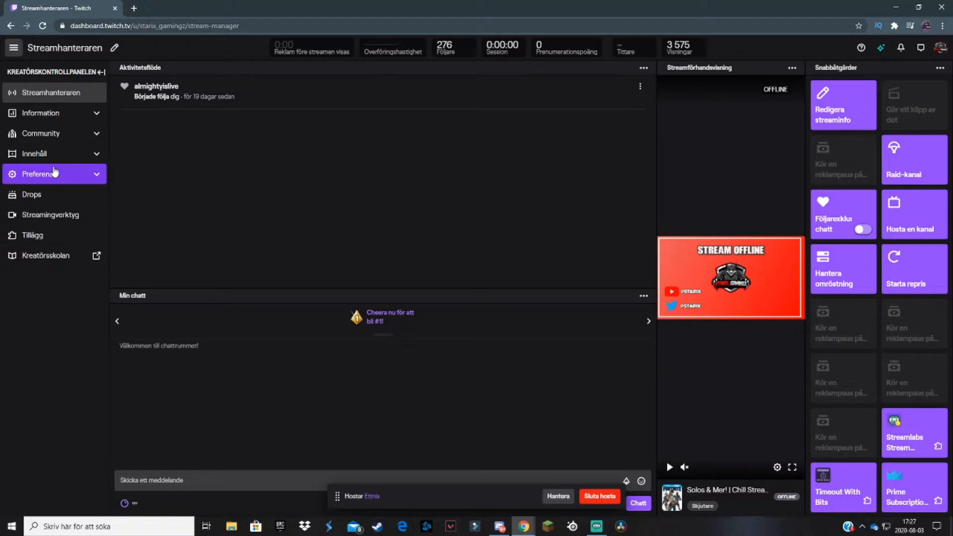
# Open the Affiliate page under Preferenser in the dashboard sidebar.
pyautogui.click(40, 173)
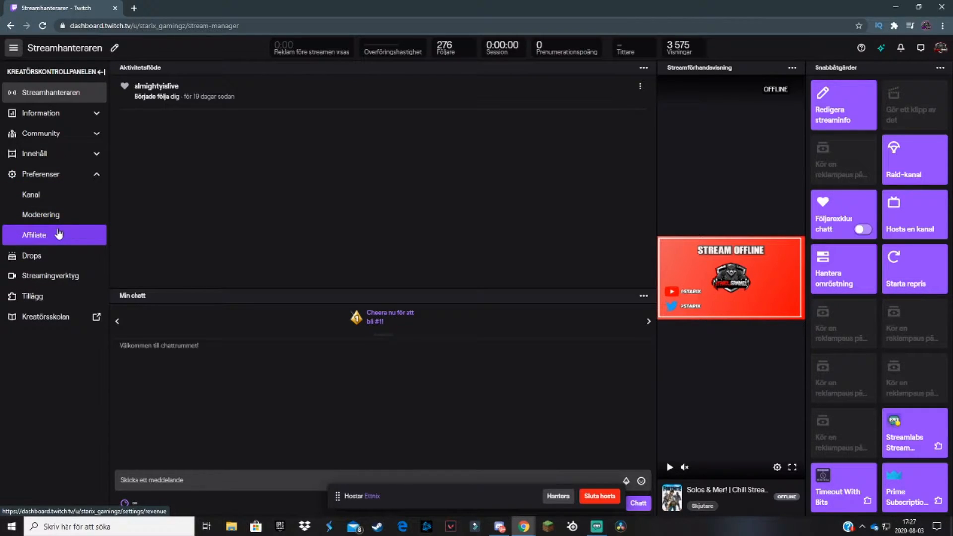
pyautogui.click(34, 235)
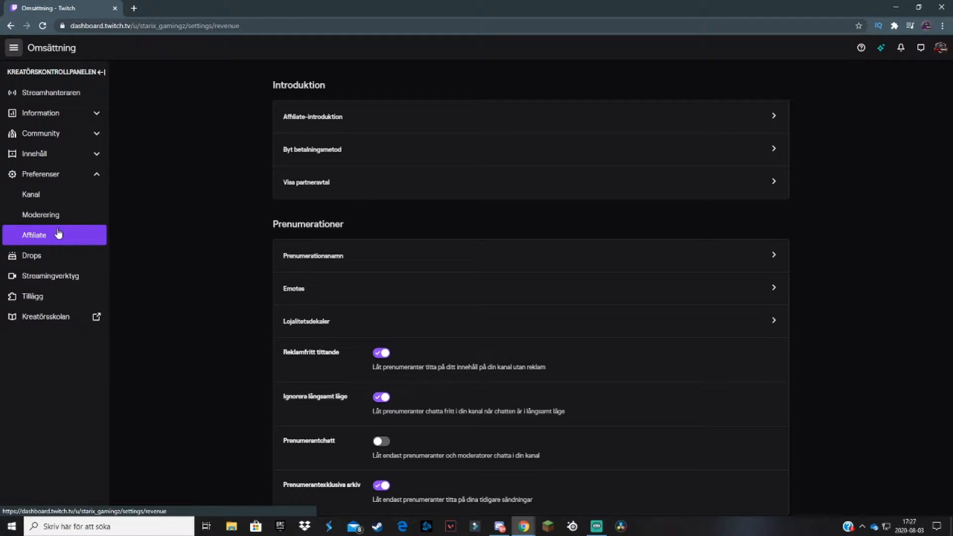
# Scroll through the bits, community and ad sections, then back up to Prenumerationer.
pyautogui.scroll(-3)
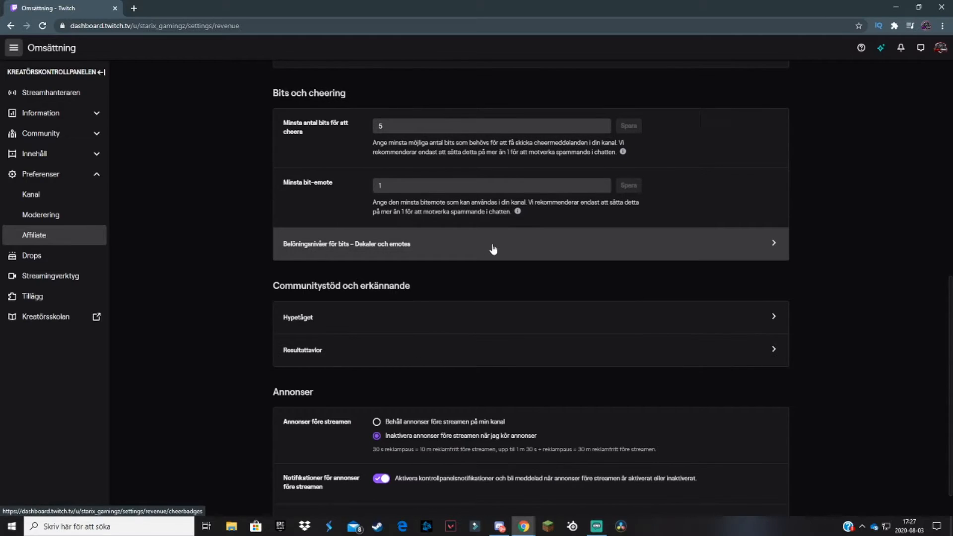
pyautogui.scroll(-3)
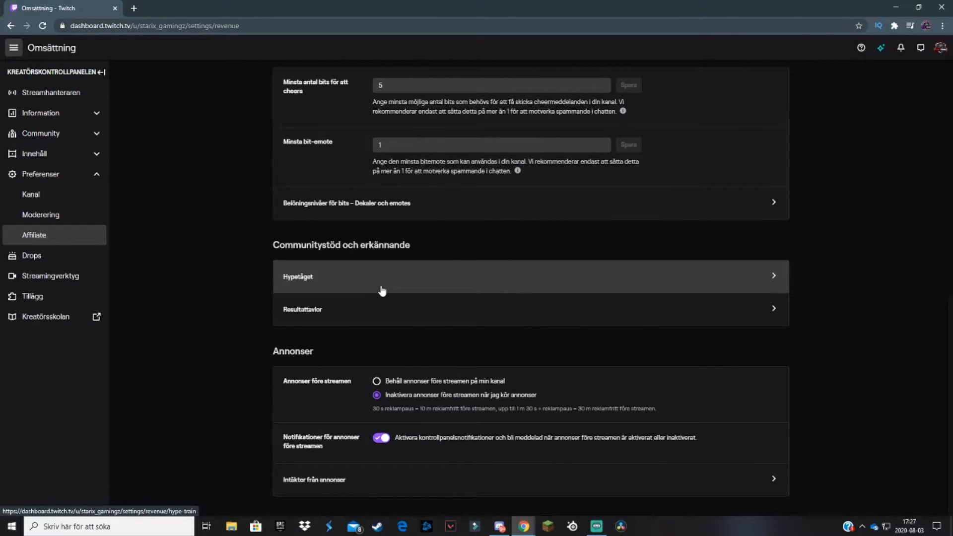
pyautogui.scroll(3)
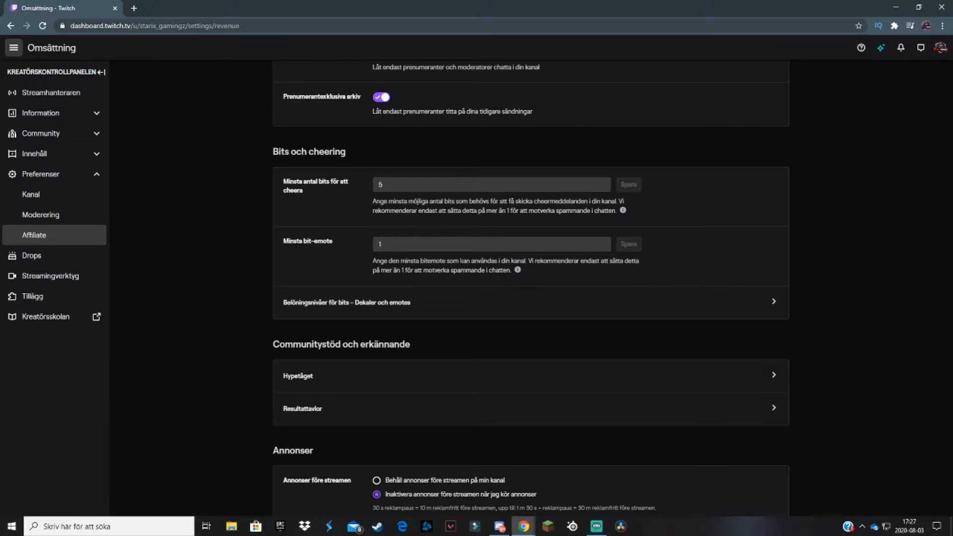
pyautogui.scroll(3)
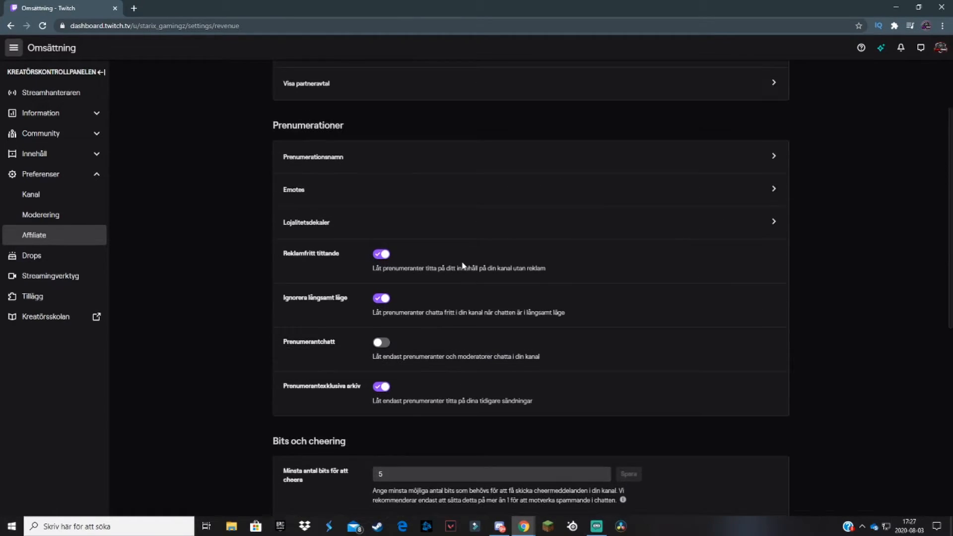
pyautogui.scroll(3)
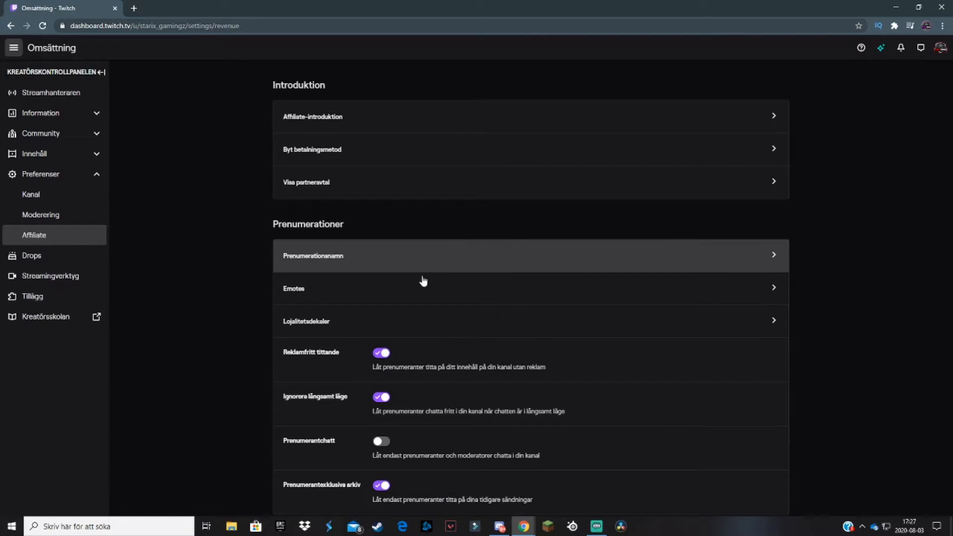
pyautogui.moveTo(351, 290)
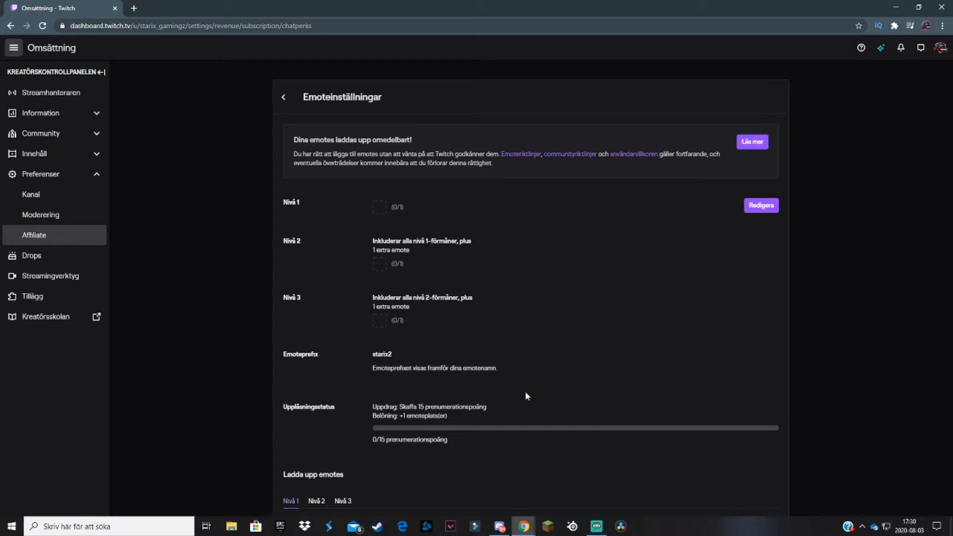
# Edit the Nivå 1 subscriber emotes and scroll to the Ladda upp emotes form.
pyautogui.click(760, 205)
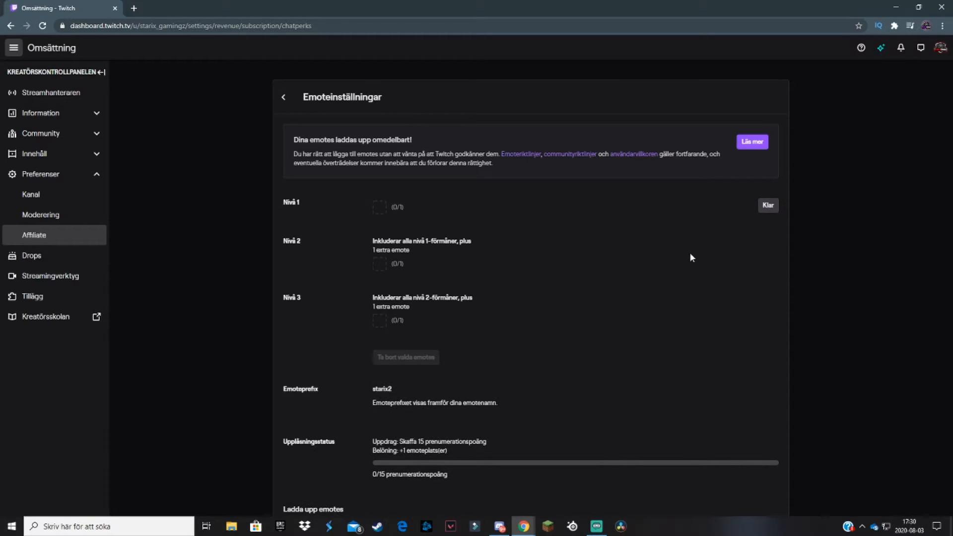
pyautogui.scroll(-3)
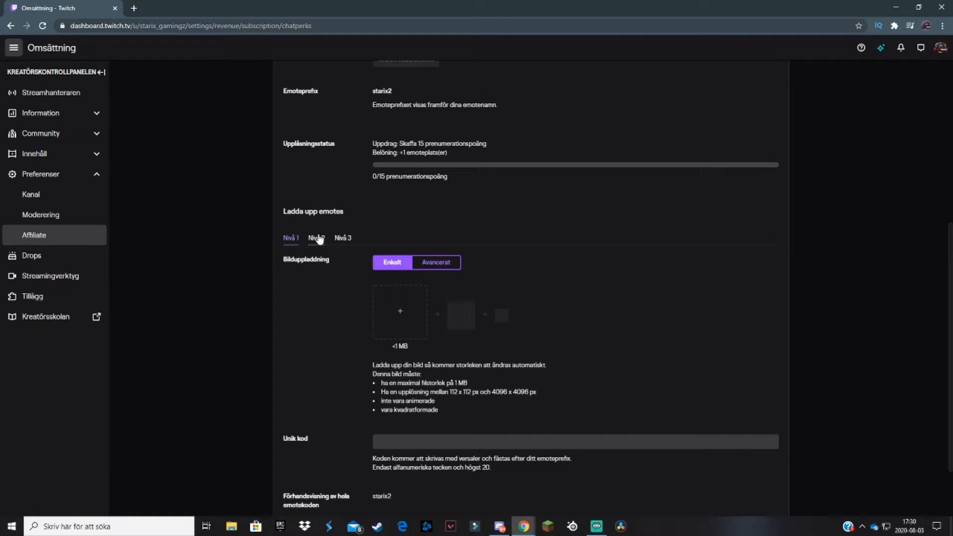
pyautogui.moveTo(315, 237)
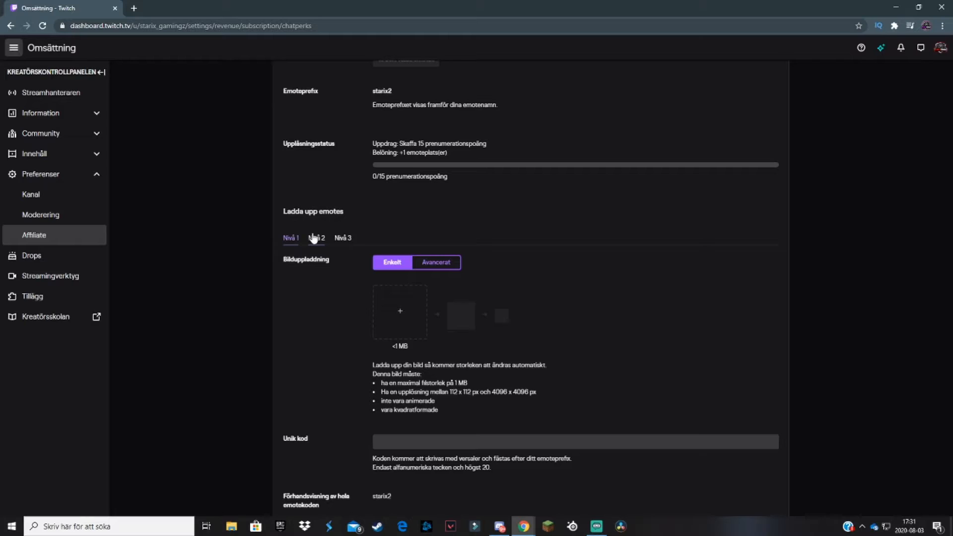
pyautogui.moveTo(540, 270)
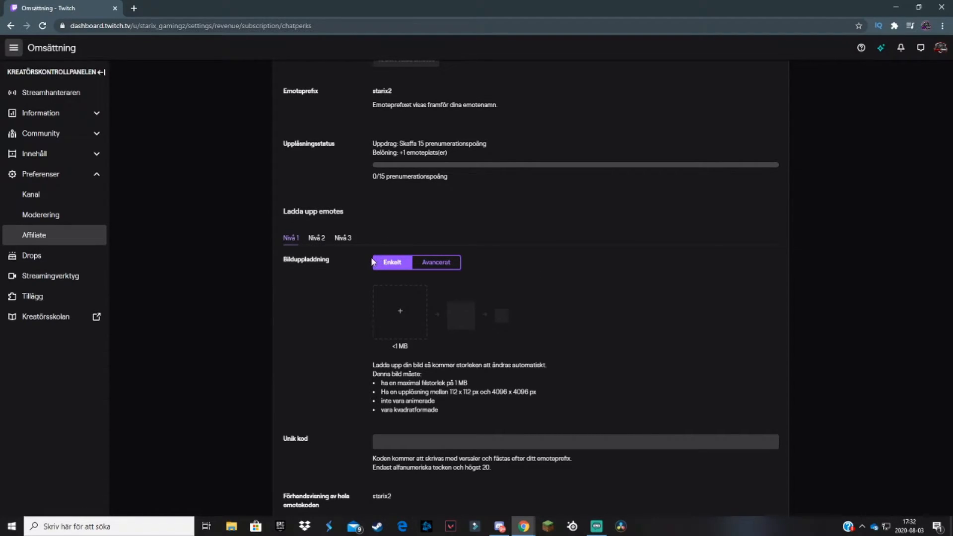
# Switch the tier 1 emote upload to Avancerat with 112, 56 and 28 px slots.
pyautogui.click(435, 262)
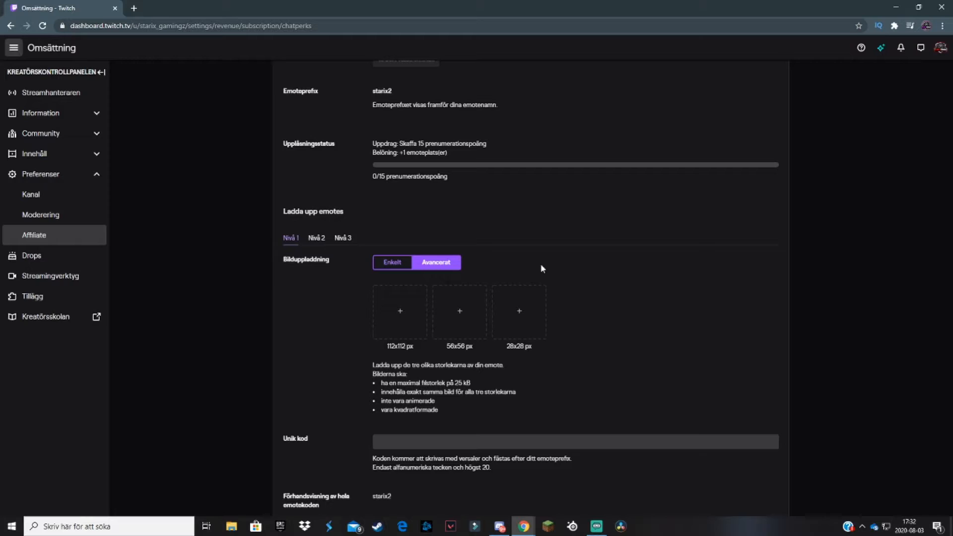
pyautogui.moveTo(498, 350)
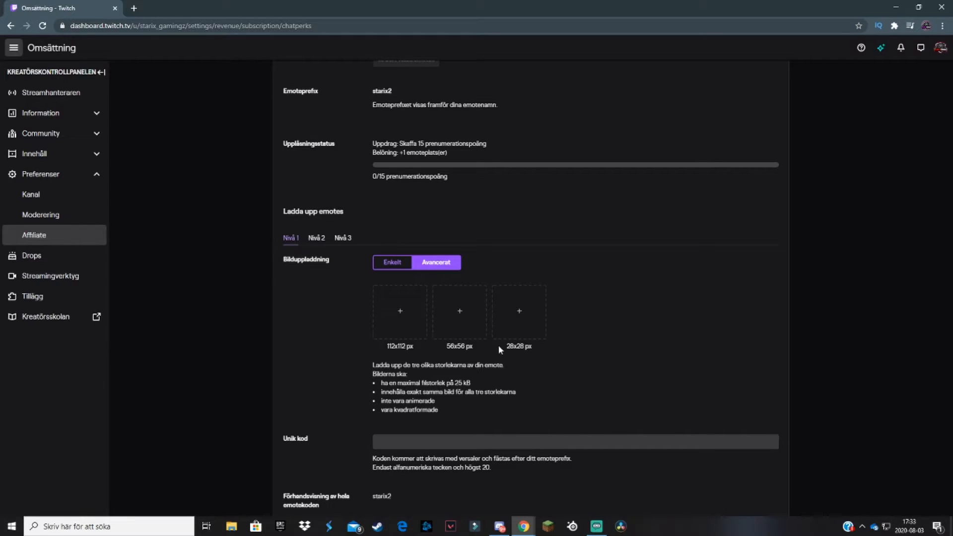
pyautogui.moveTo(450, 348)
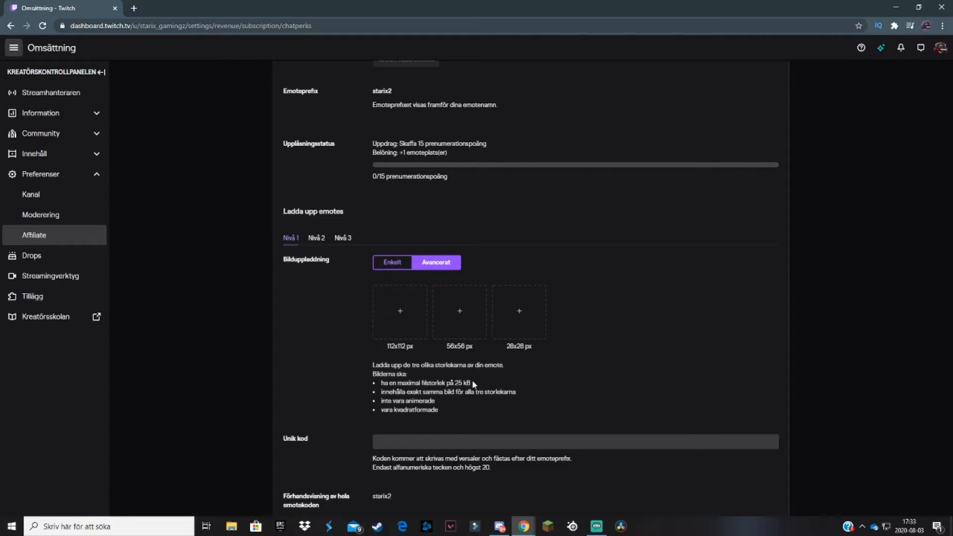
pyautogui.doubleClick(462, 382)
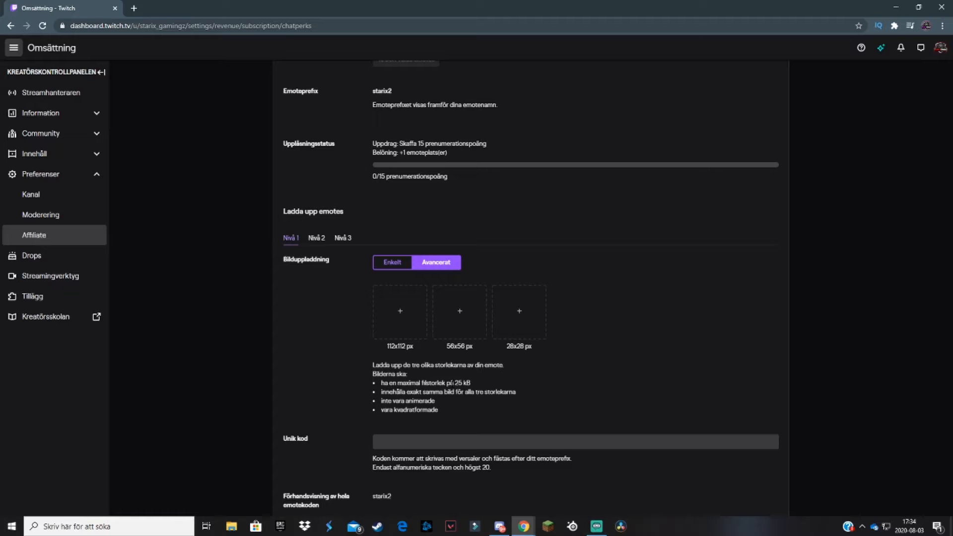
pyautogui.moveTo(546, 352)
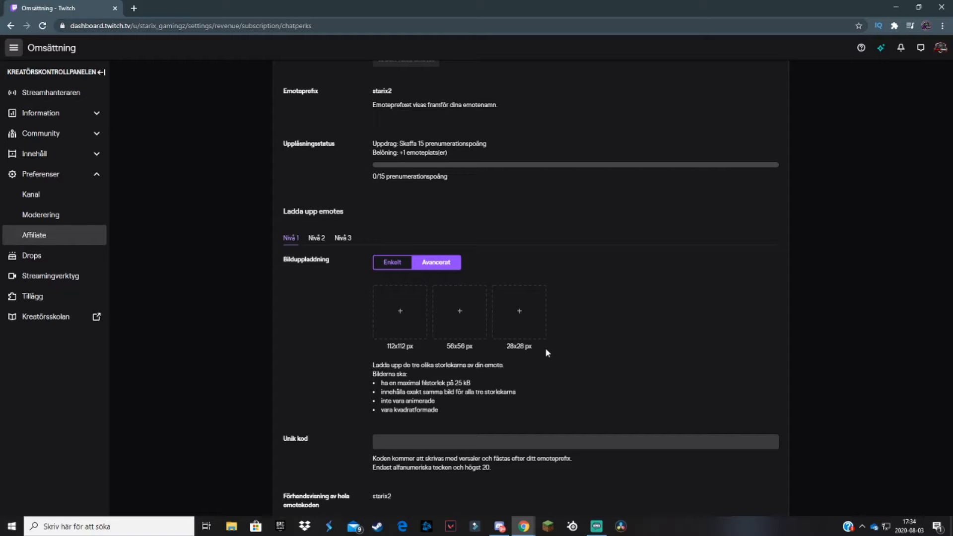
pyautogui.moveTo(522, 315)
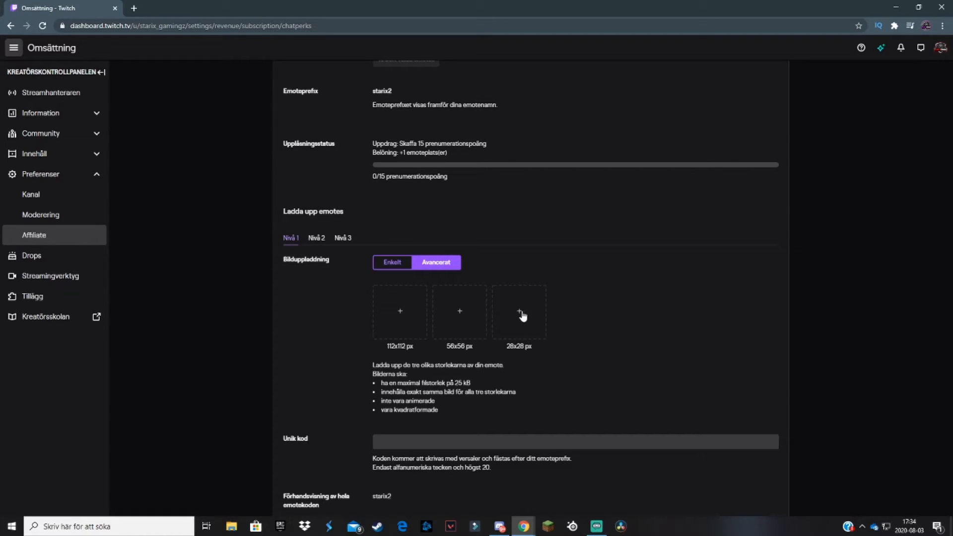
pyautogui.moveTo(519, 308)
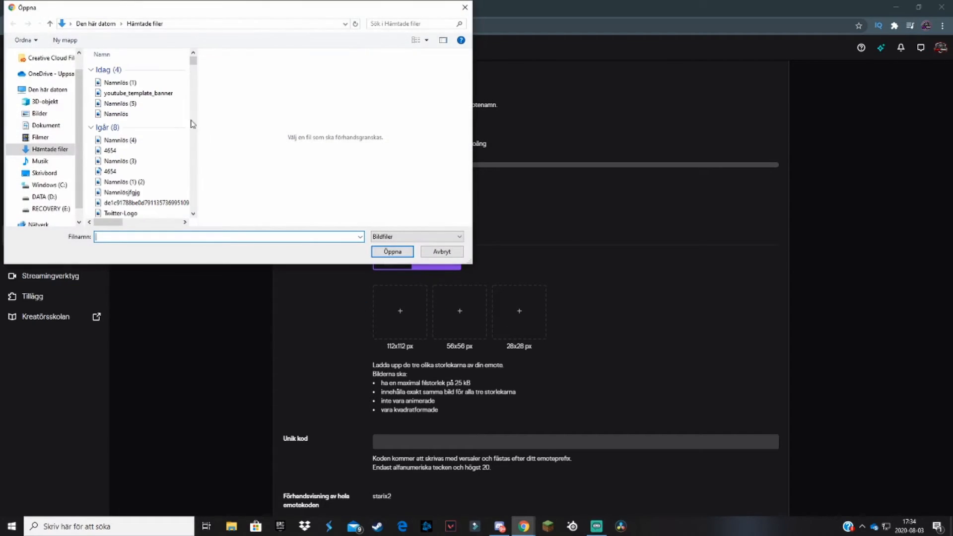
pyautogui.click(441, 251)
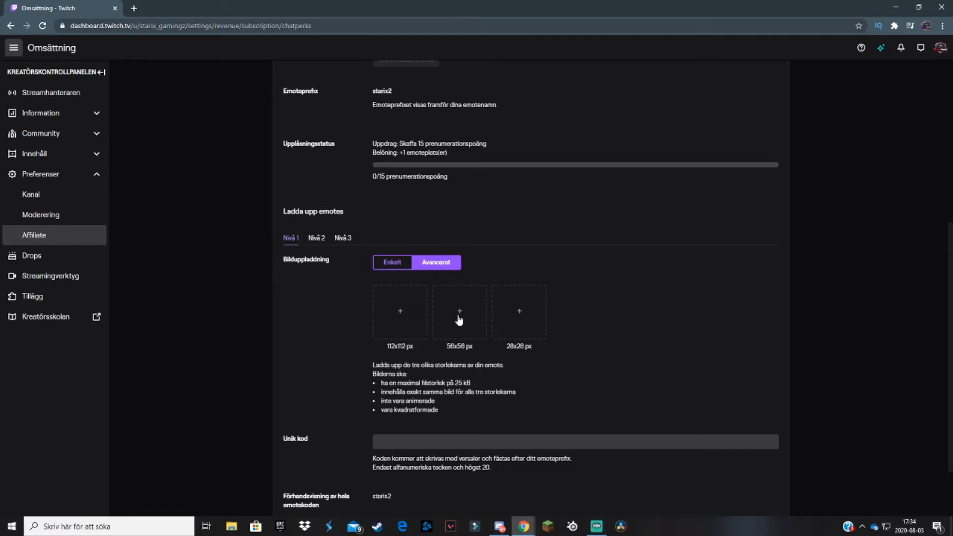
pyautogui.moveTo(457, 322)
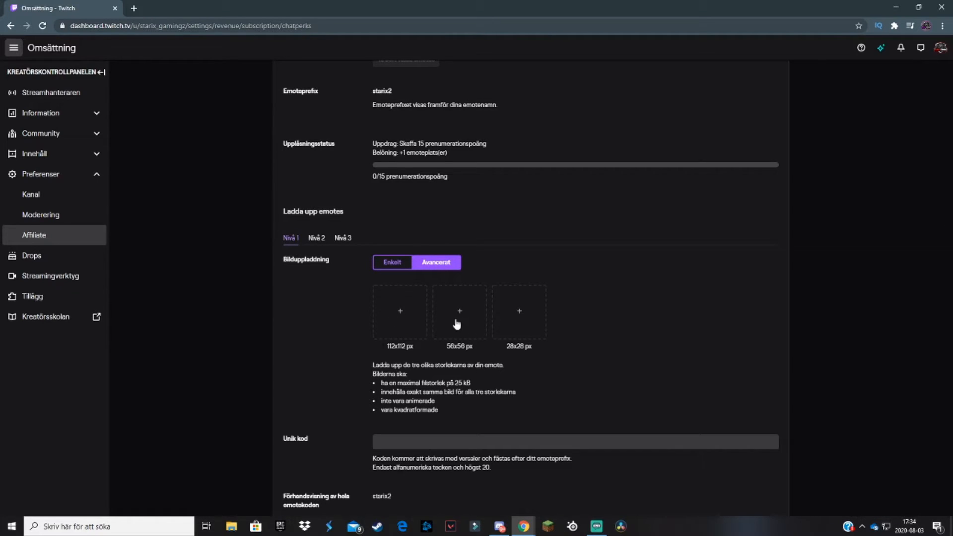
pyautogui.scroll(-3)
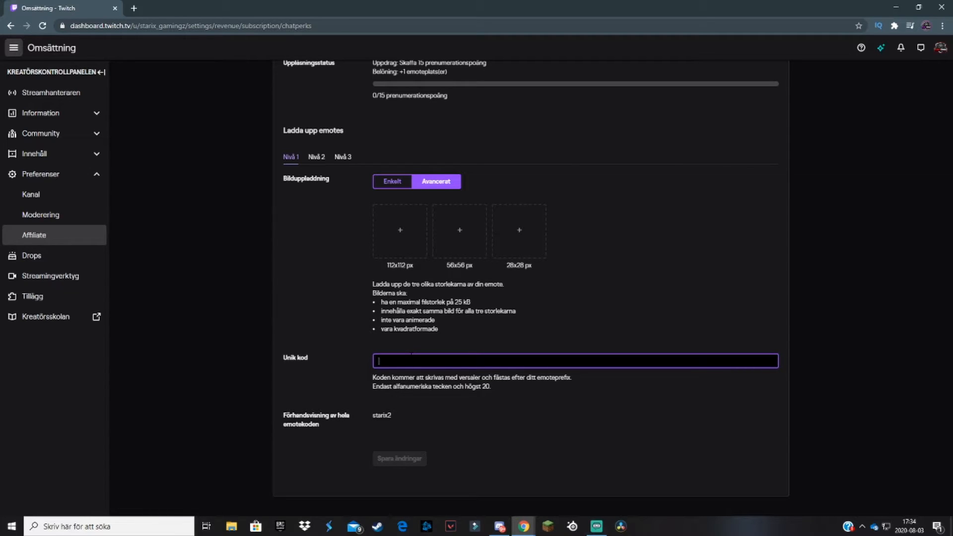
# Enter 123 as the tier 1 emote's unique code and try saving changes.
pyautogui.write('123')
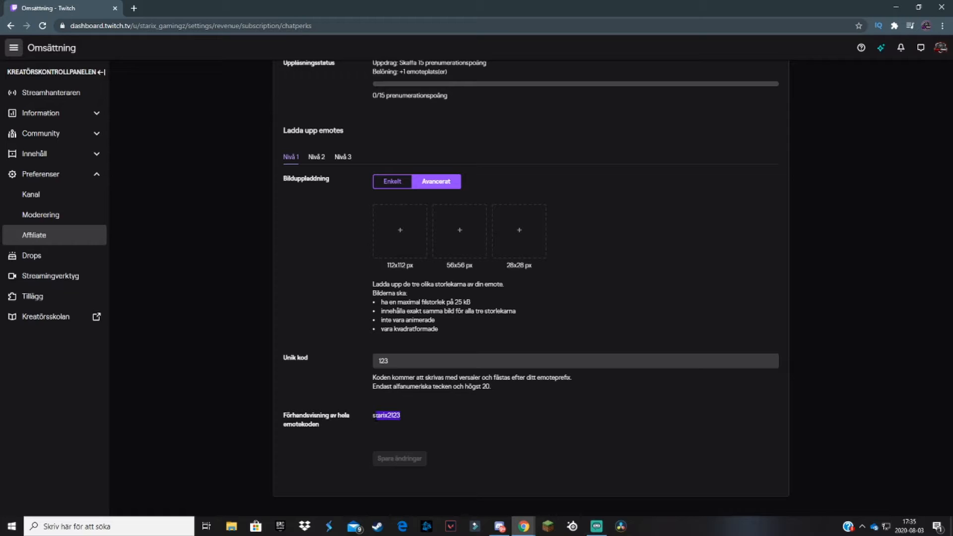
pyautogui.click(411, 424)
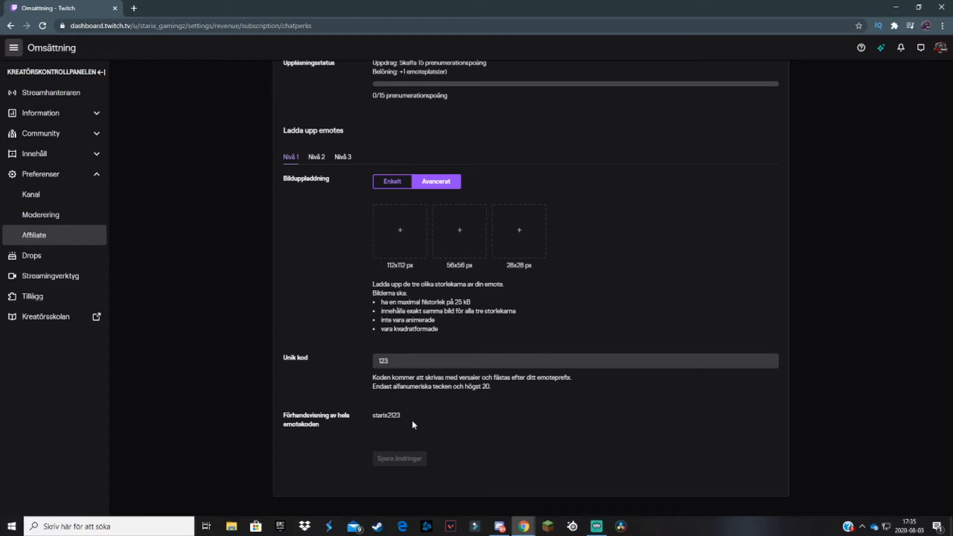
pyautogui.moveTo(399, 458)
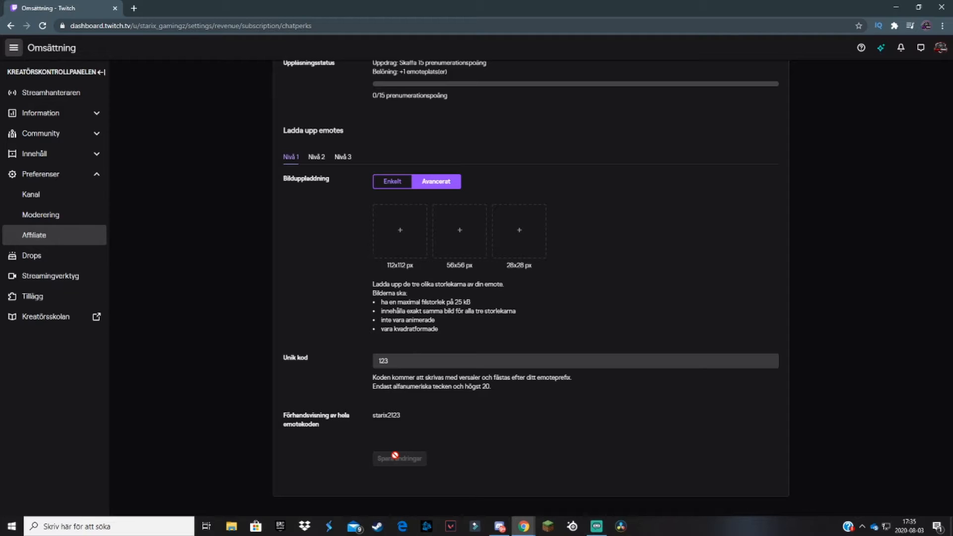
pyautogui.moveTo(414, 407)
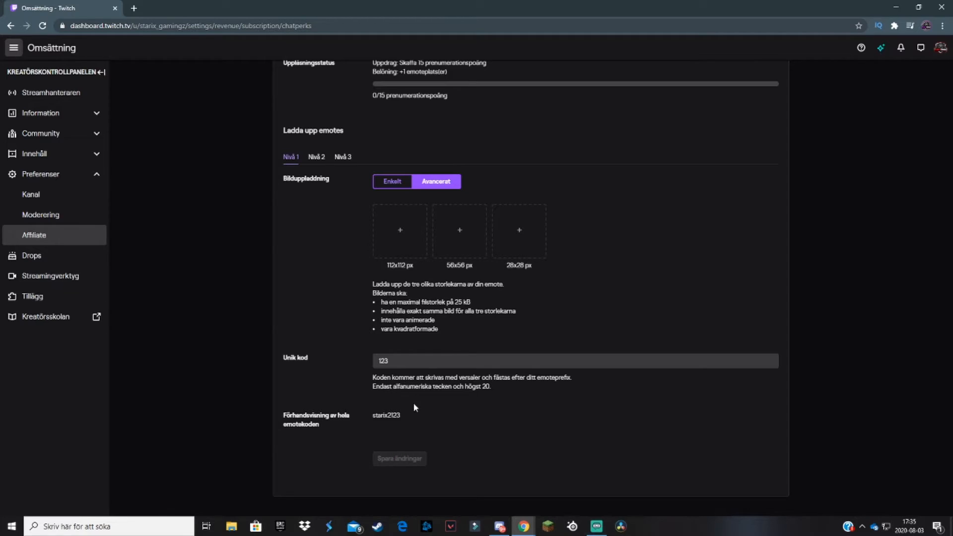
pyautogui.click(392, 181)
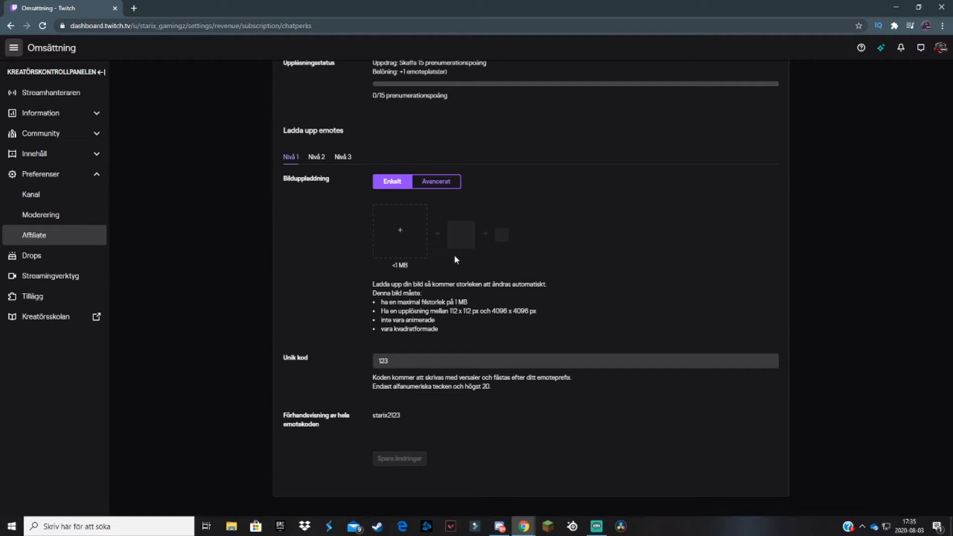
pyautogui.moveTo(422, 243)
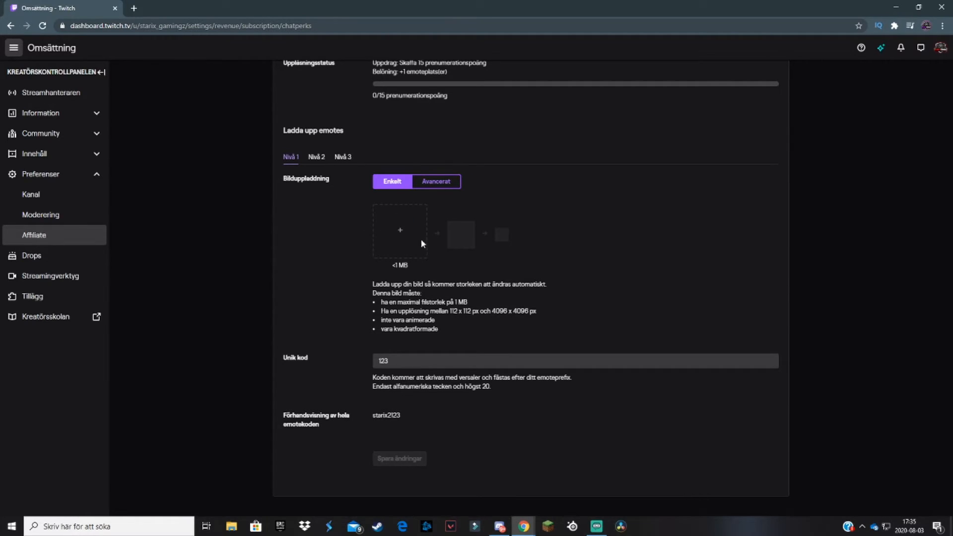
# Upload iconfinder_twitch_3069707 as the single tier 1 emote image.
pyautogui.click(399, 230)
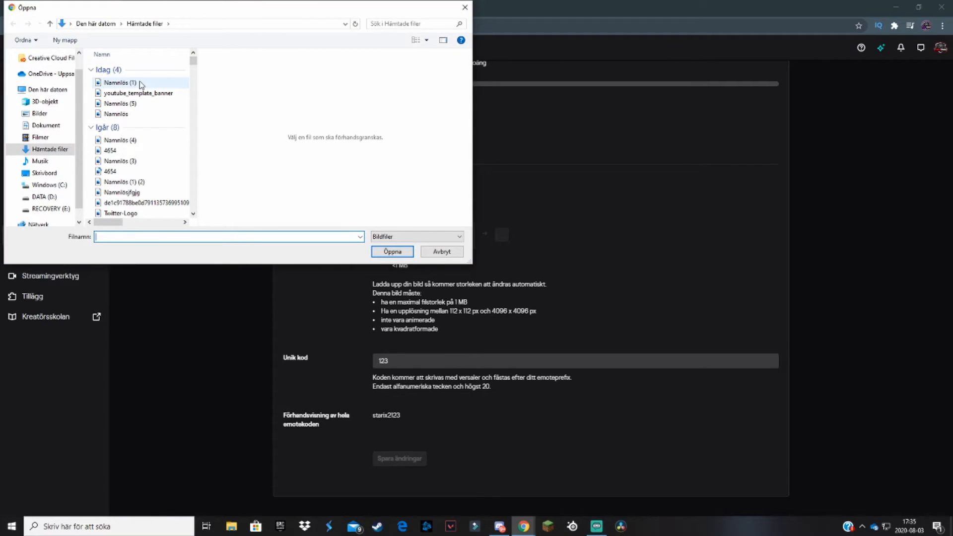
pyautogui.moveTo(401, 114)
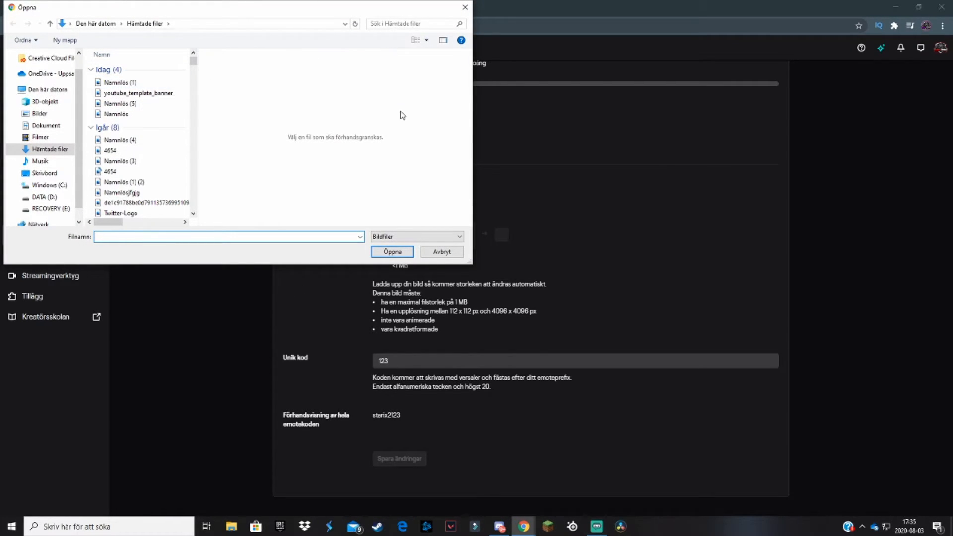
pyautogui.moveTo(460, 303)
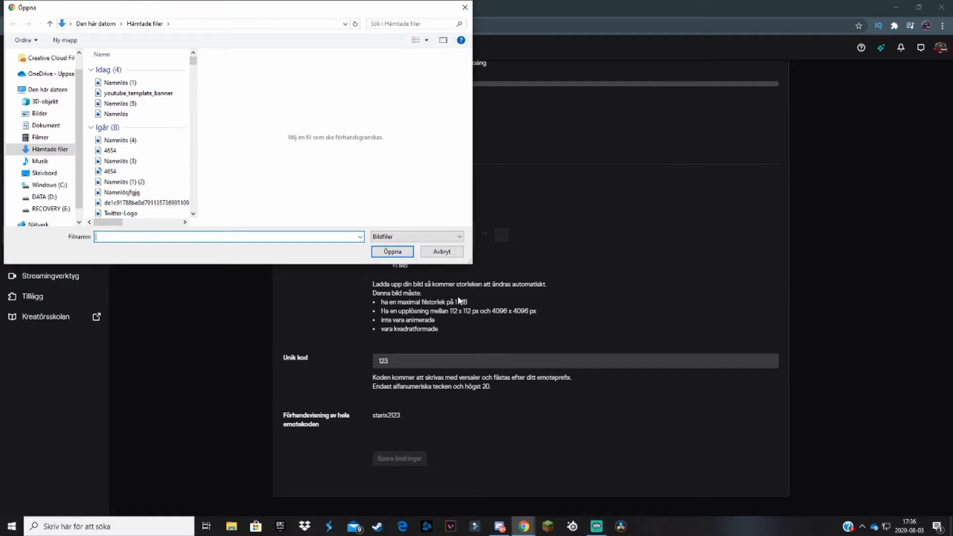
pyautogui.click(142, 170)
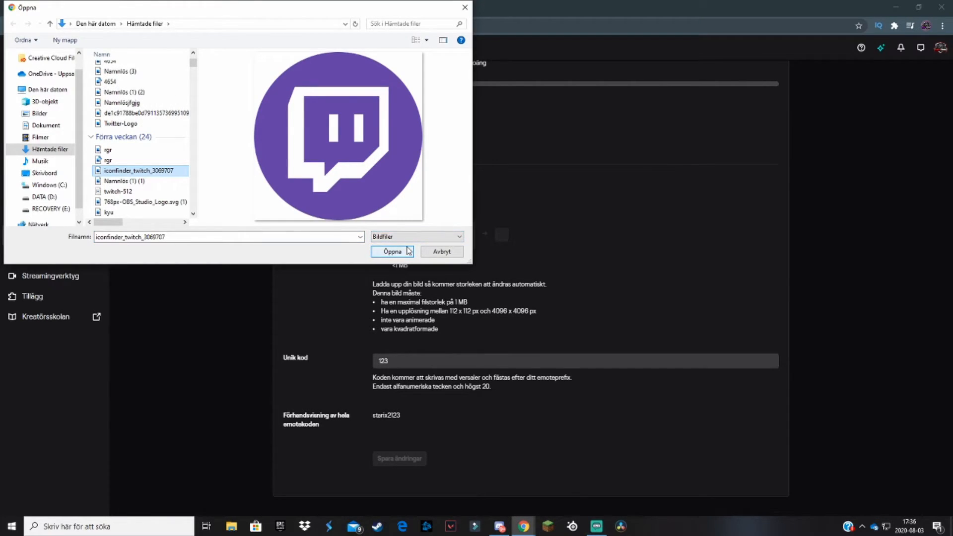
pyautogui.click(392, 252)
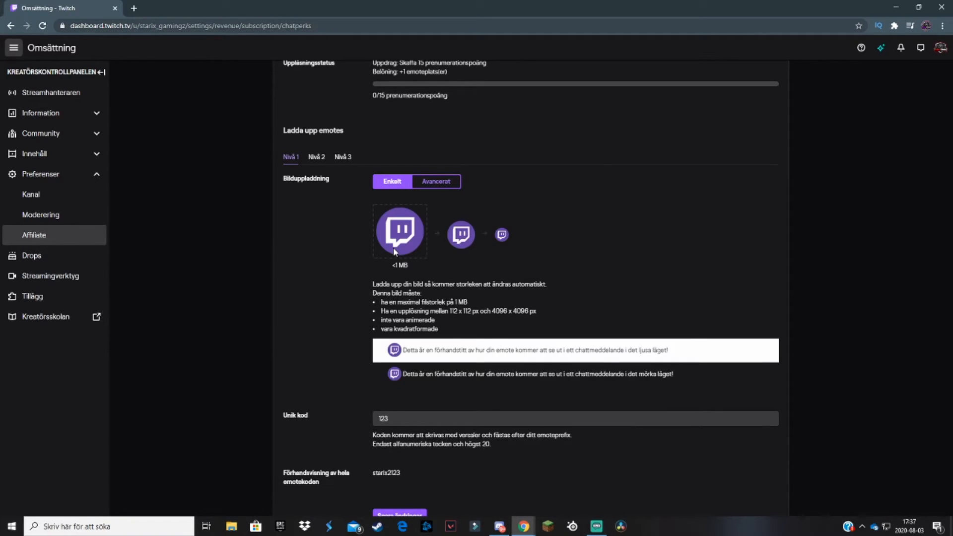
pyautogui.moveTo(398, 230)
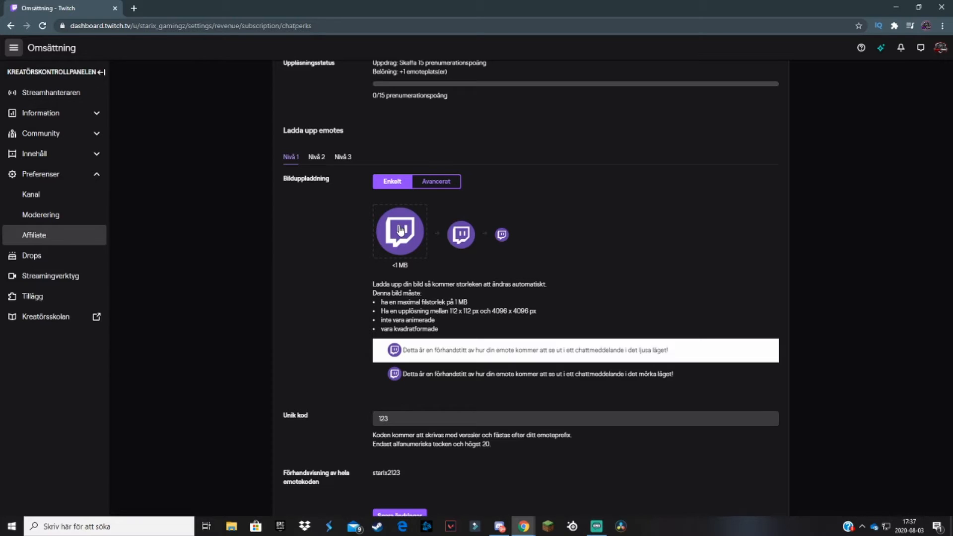
pyautogui.moveTo(462, 235)
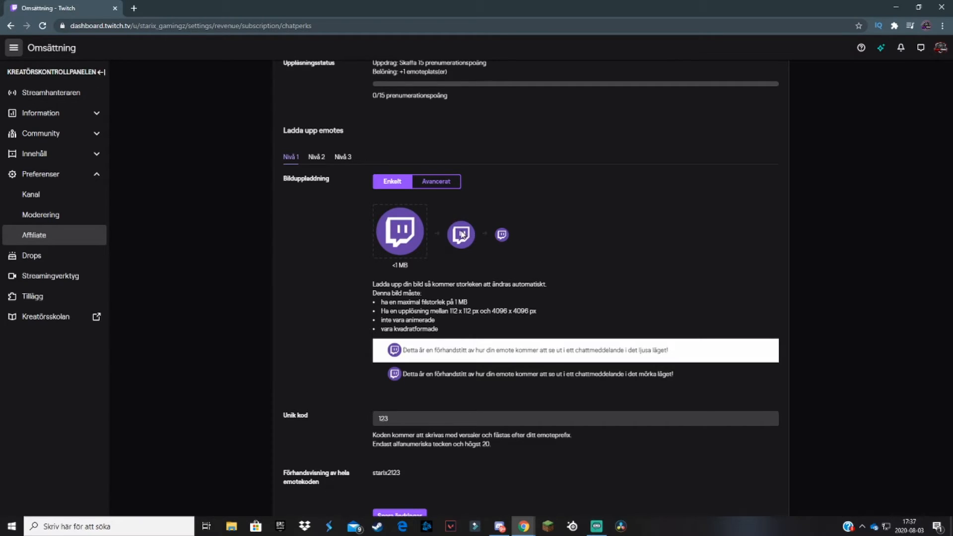
pyautogui.moveTo(493, 249)
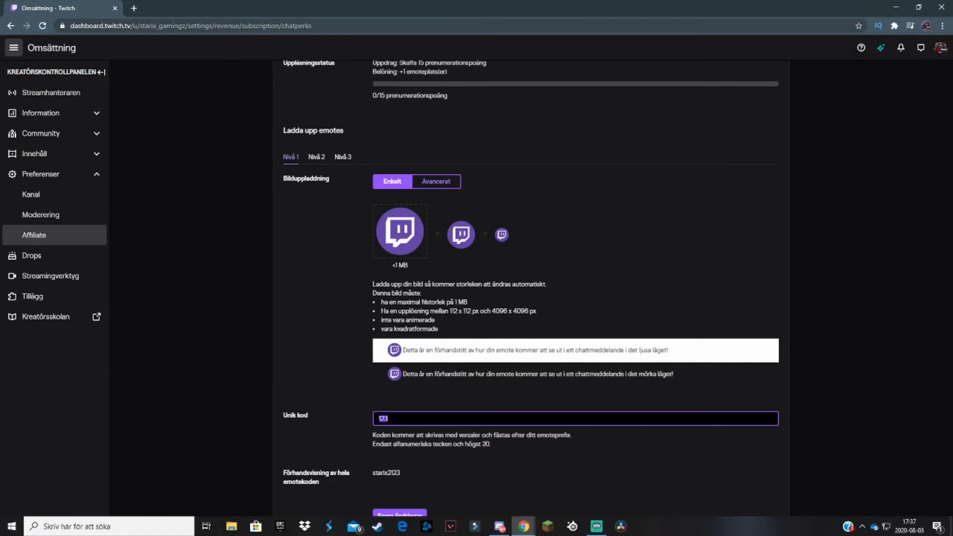
# Replace the unique code 123 with 'twitch', previewing as starix2Twitch.
pyautogui.write('twitch')
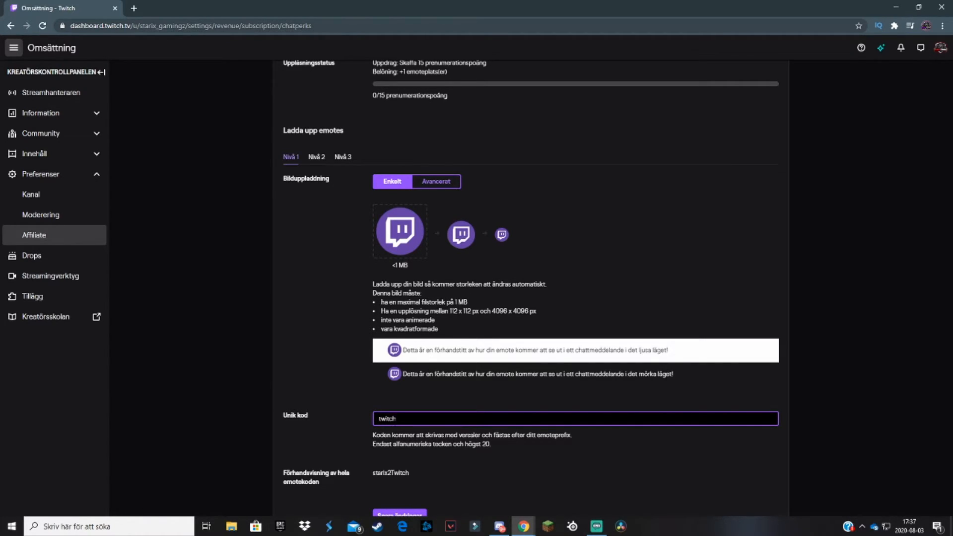
pyautogui.scroll(3)
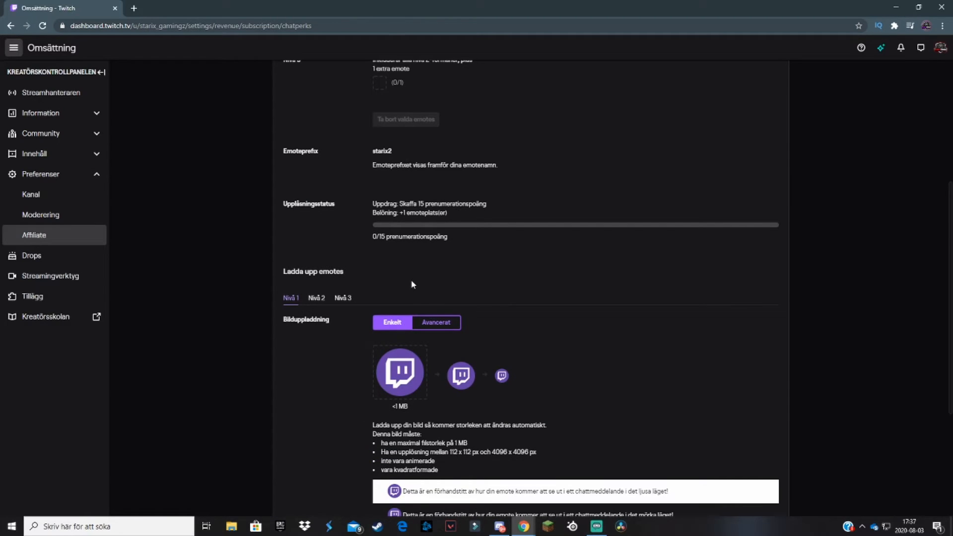
pyautogui.moveTo(316, 297)
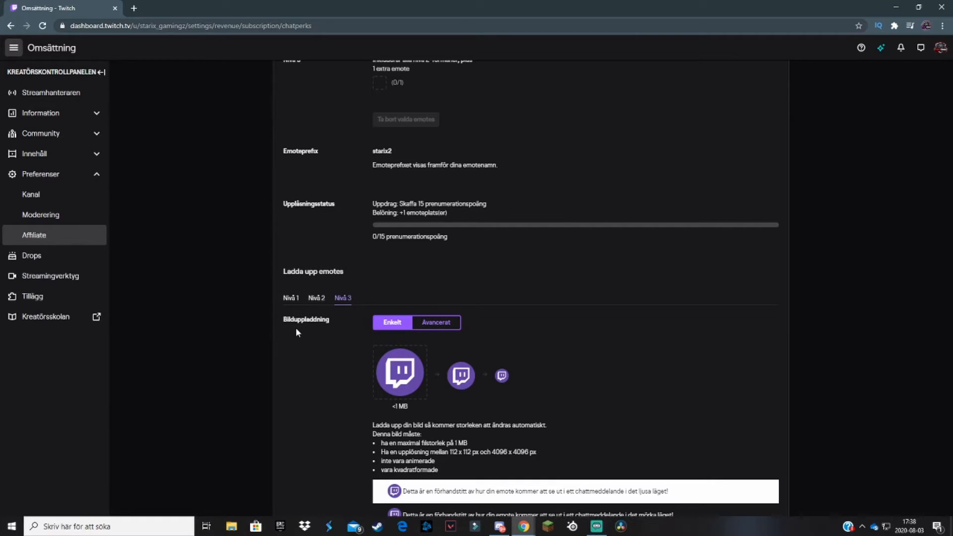
# Scroll back up to the Omsättning settings overview.
pyautogui.scroll(3)
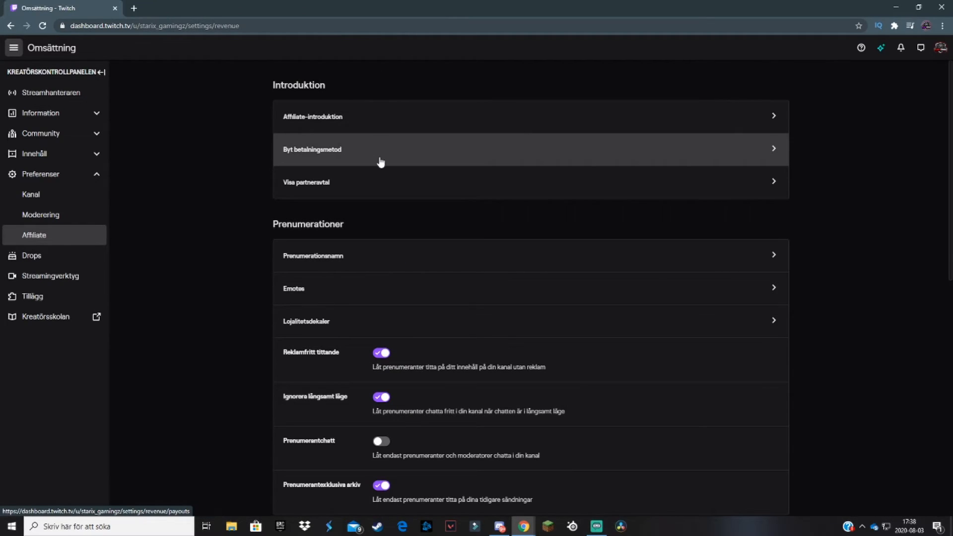
pyautogui.moveTo(331, 321)
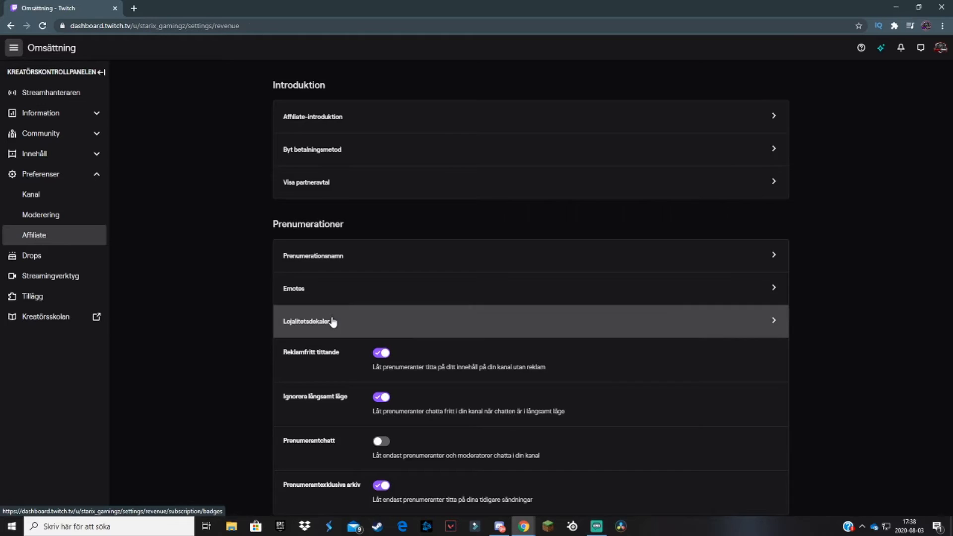
# Open the Lojalitetsdekaler page to view current badges and month tiers.
pyautogui.click(310, 321)
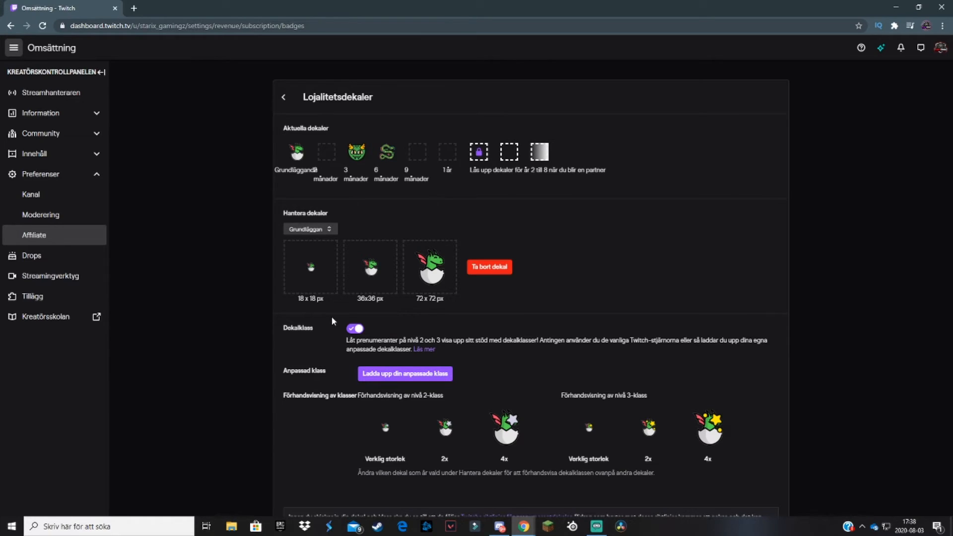
pyautogui.moveTo(393, 263)
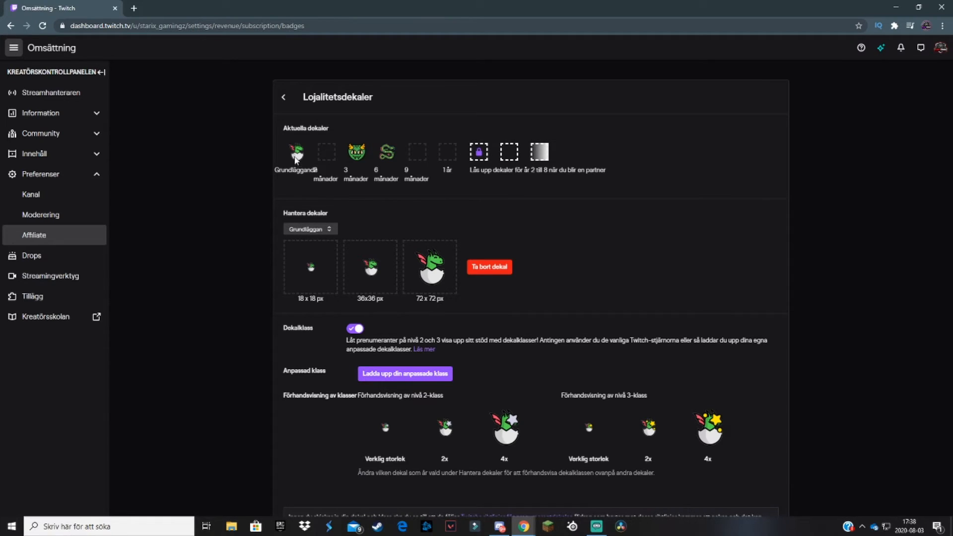
pyautogui.moveTo(387, 152)
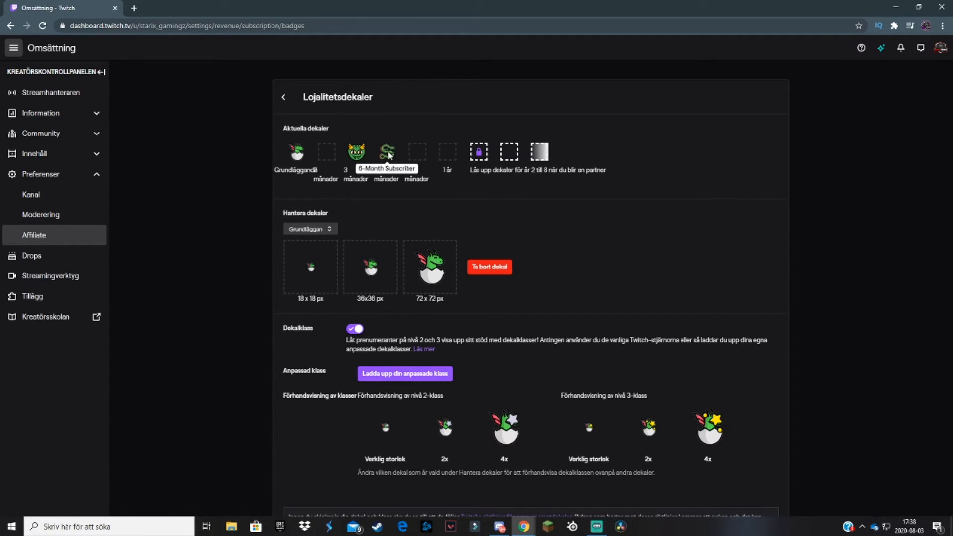
pyautogui.moveTo(333, 144)
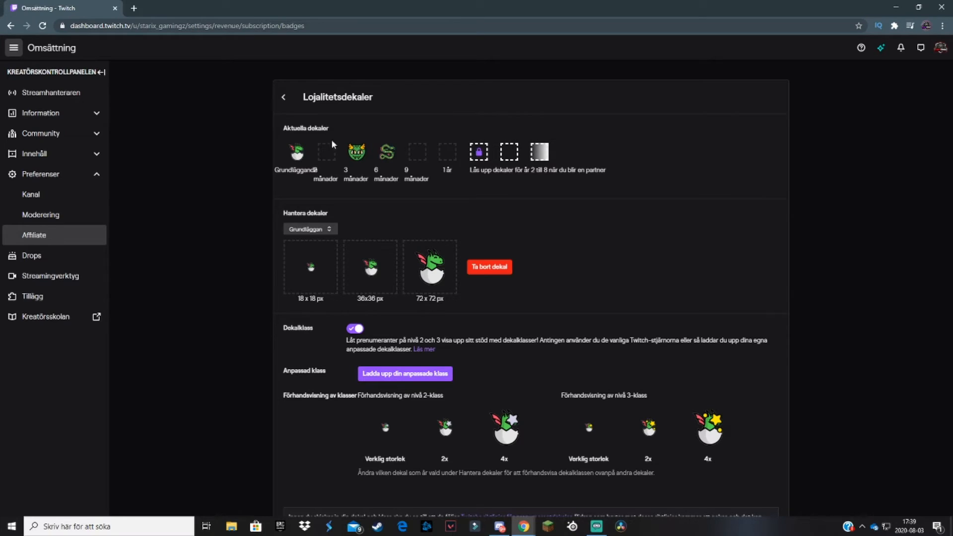
pyautogui.moveTo(356, 152)
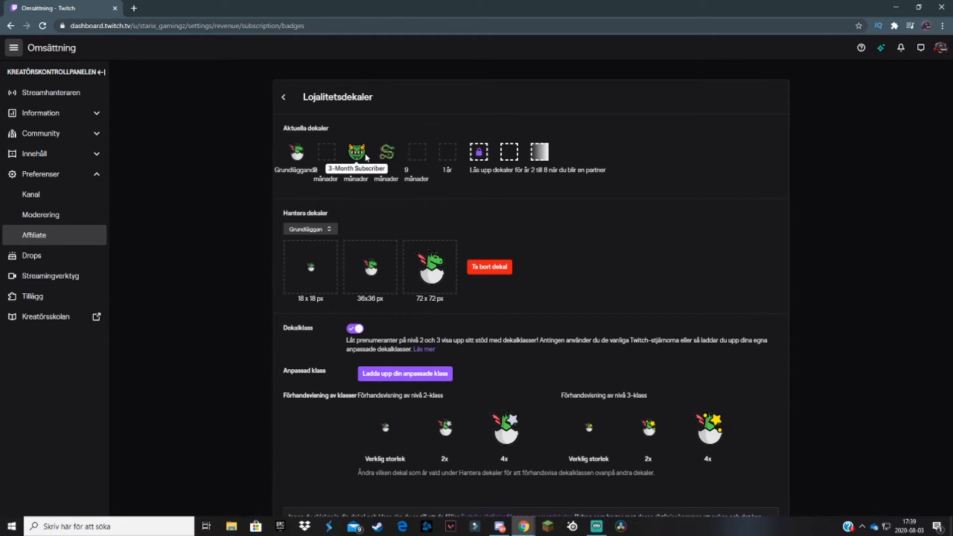
pyautogui.moveTo(333, 211)
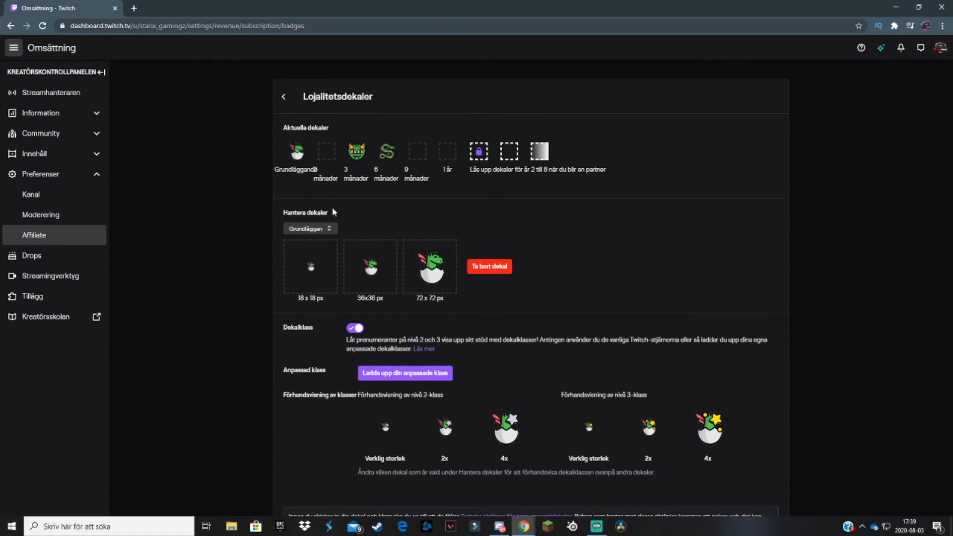
pyautogui.moveTo(352, 203)
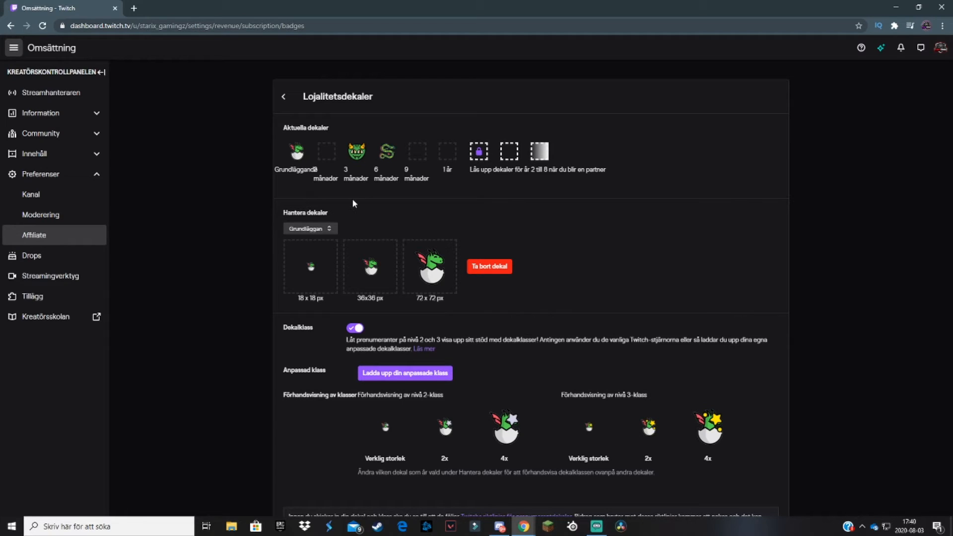
pyautogui.doubleClick(305, 212)
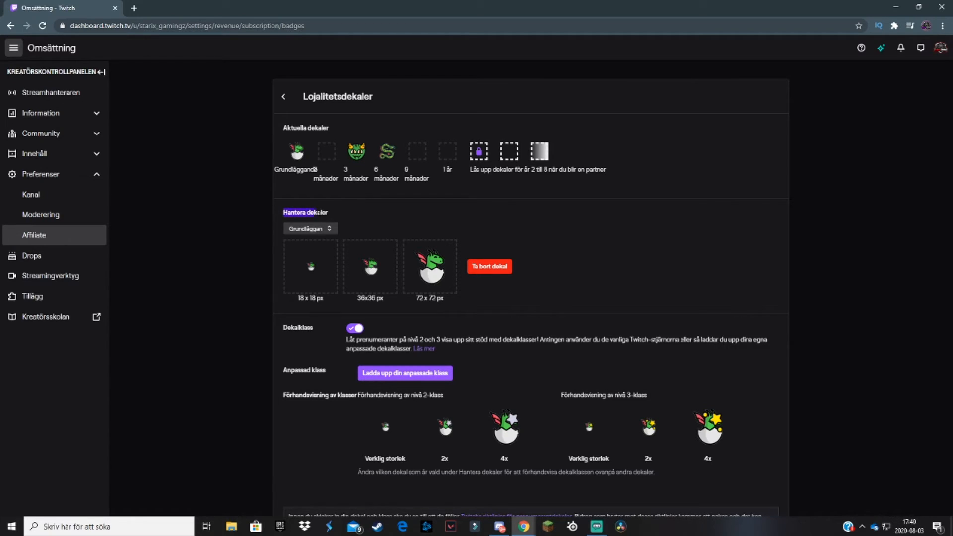
pyautogui.click(309, 228)
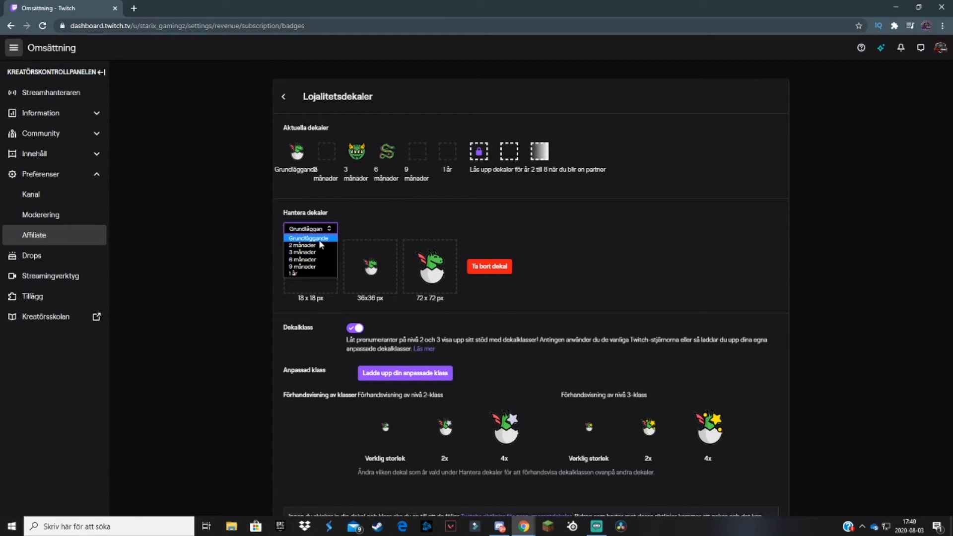
pyautogui.moveTo(313, 238)
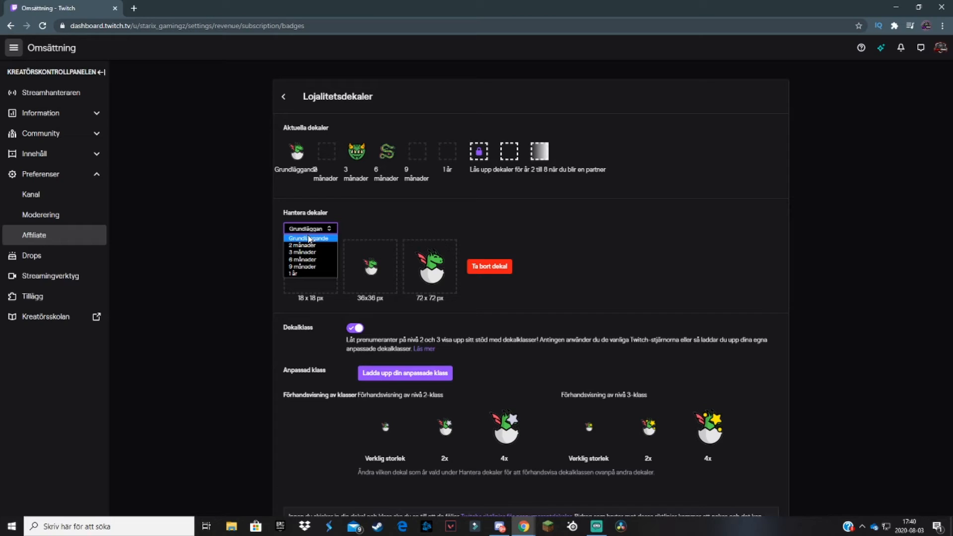
pyautogui.click(309, 229)
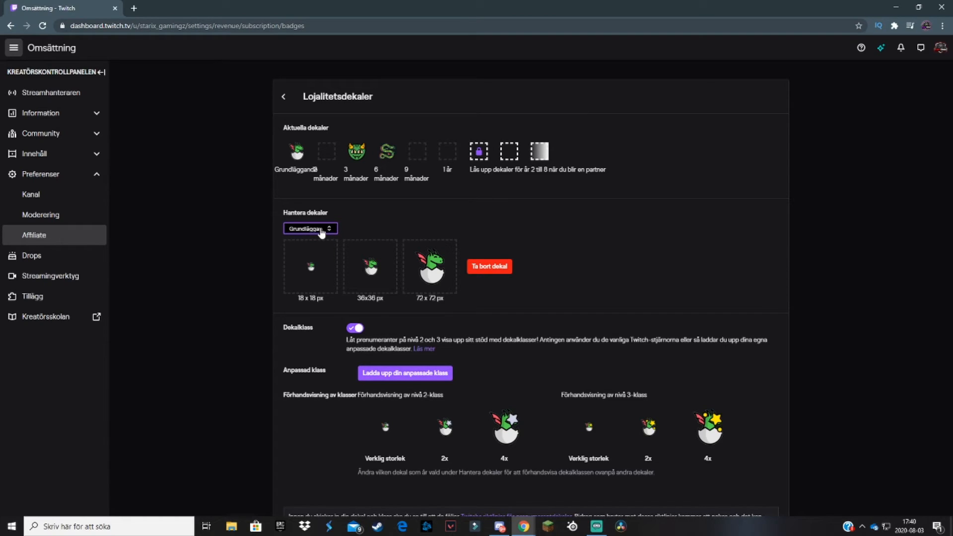
pyautogui.moveTo(356, 231)
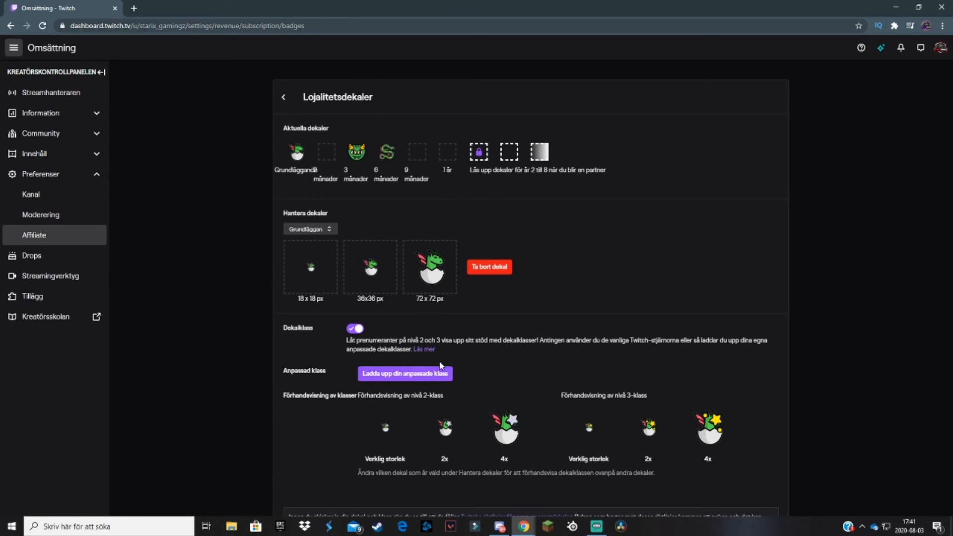
pyautogui.moveTo(315, 314)
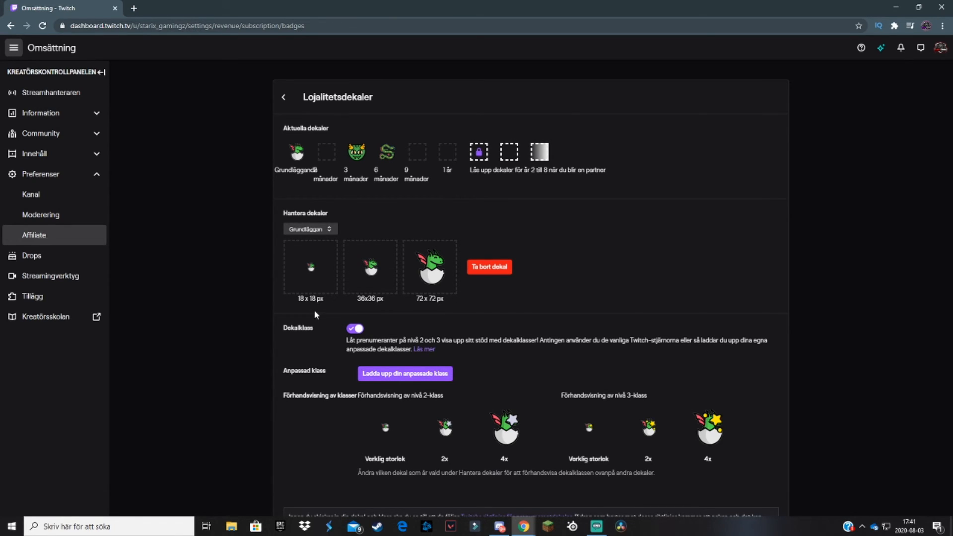
# Delete the base loyalty badge, then preview 'Namnlös (1)' for the 18 px slot and cancel.
pyautogui.click(487, 266)
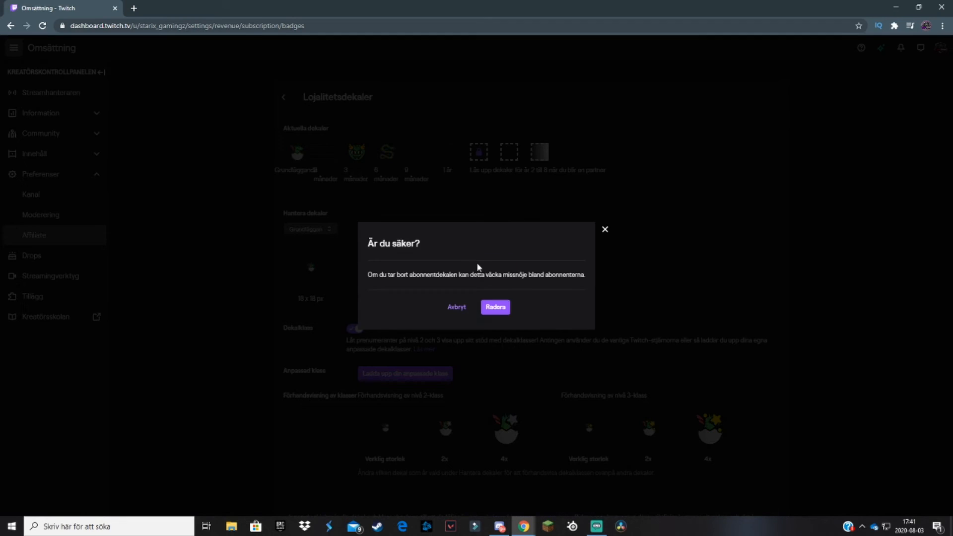
pyautogui.click(495, 307)
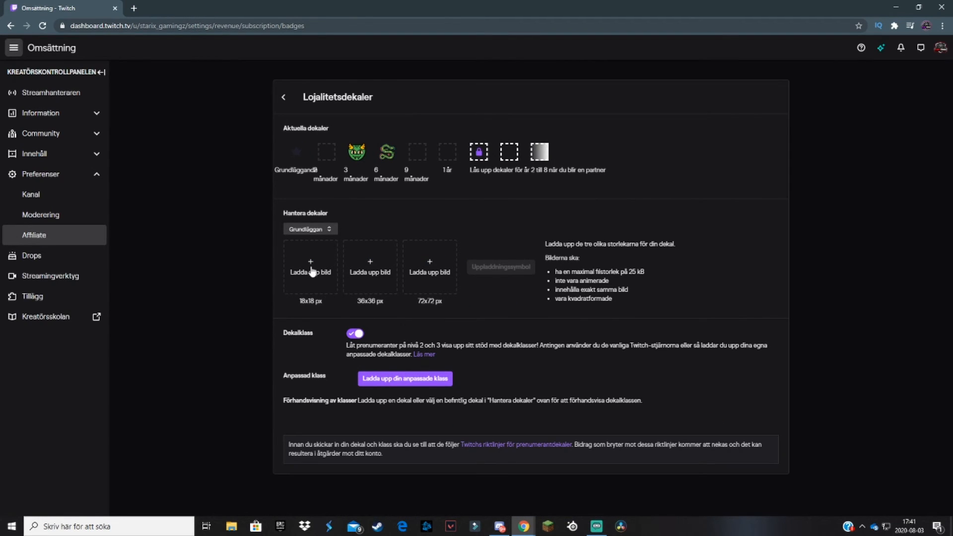
pyautogui.click(310, 266)
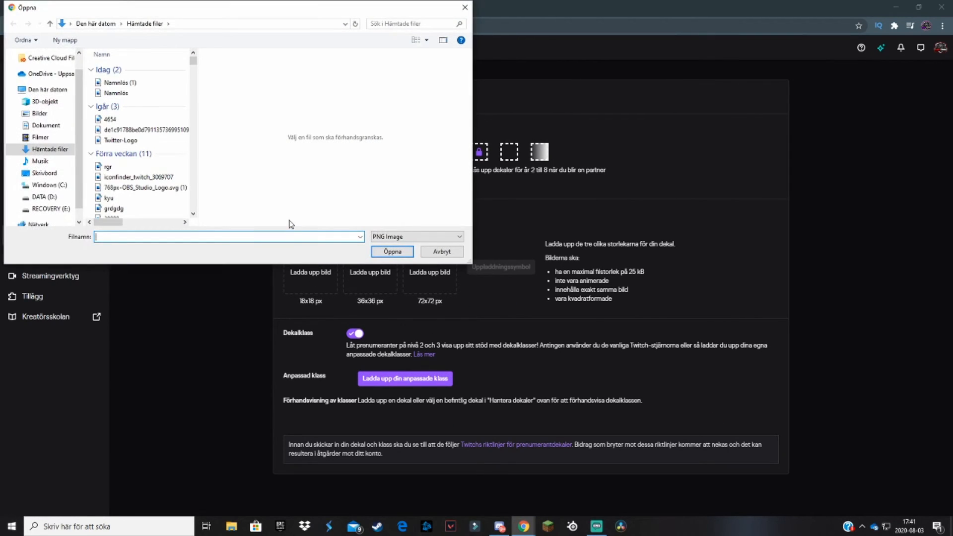
pyautogui.click(119, 82)
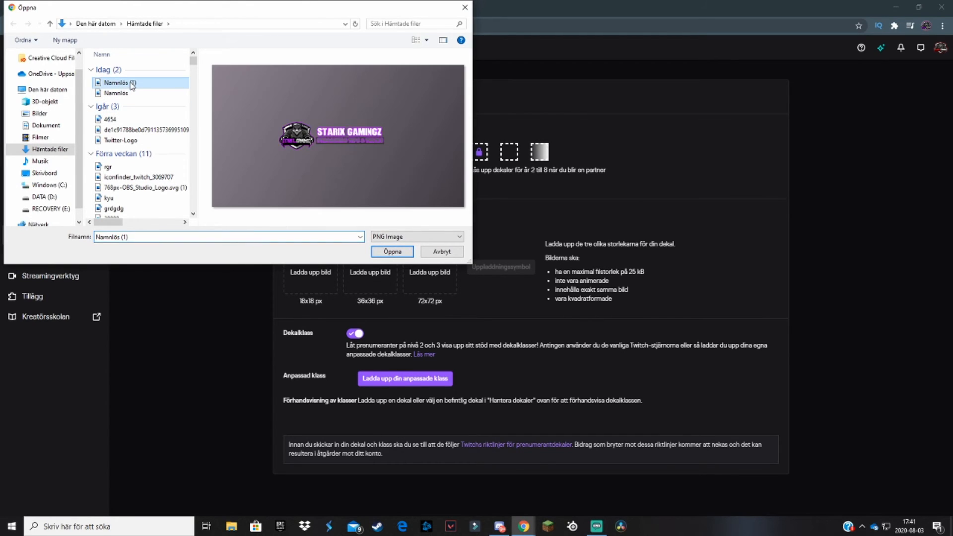
pyautogui.click(441, 251)
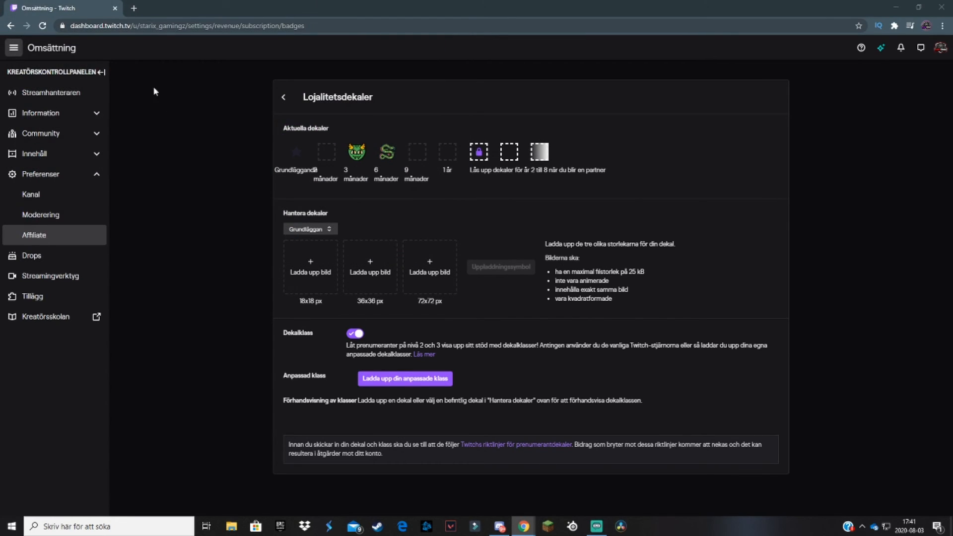
pyautogui.moveTo(458, 274)
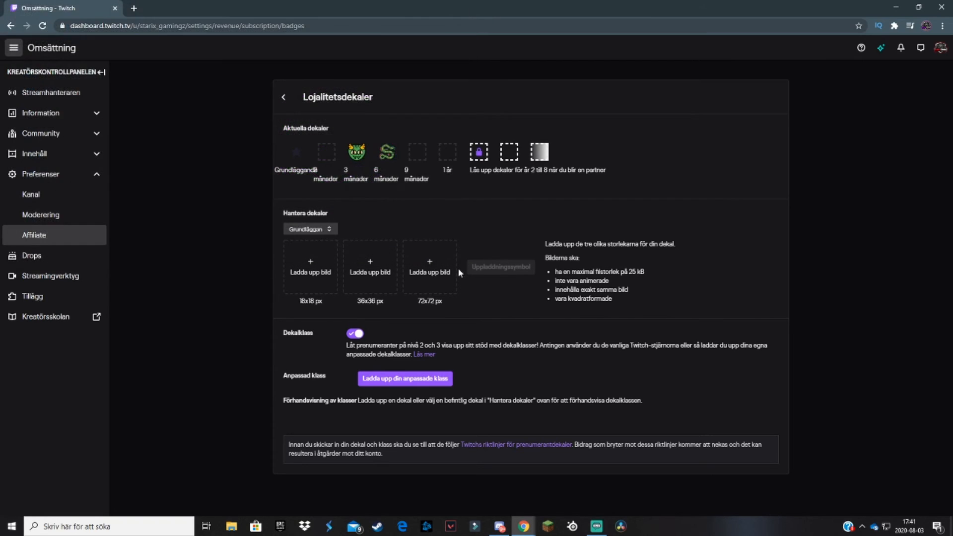
pyautogui.click(309, 267)
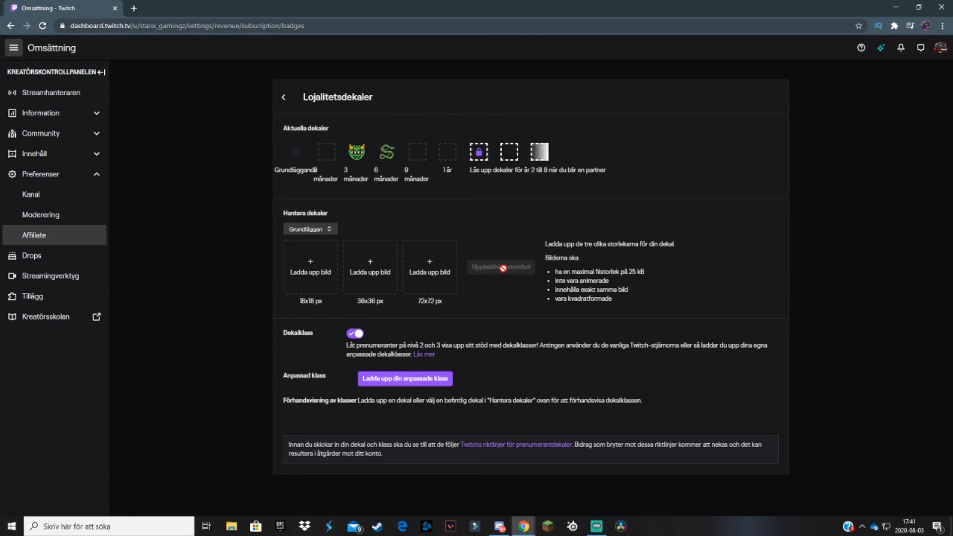
pyautogui.click(310, 229)
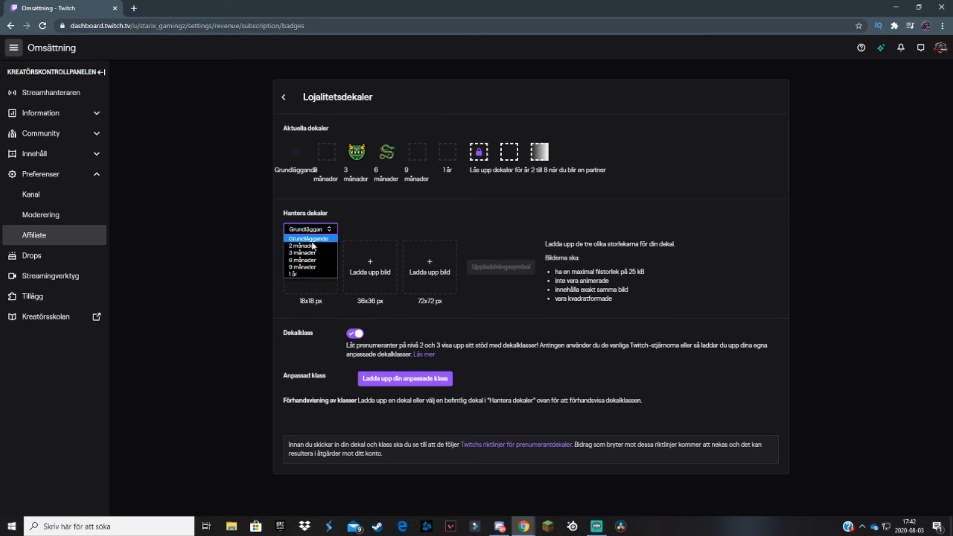
pyautogui.moveTo(309, 246)
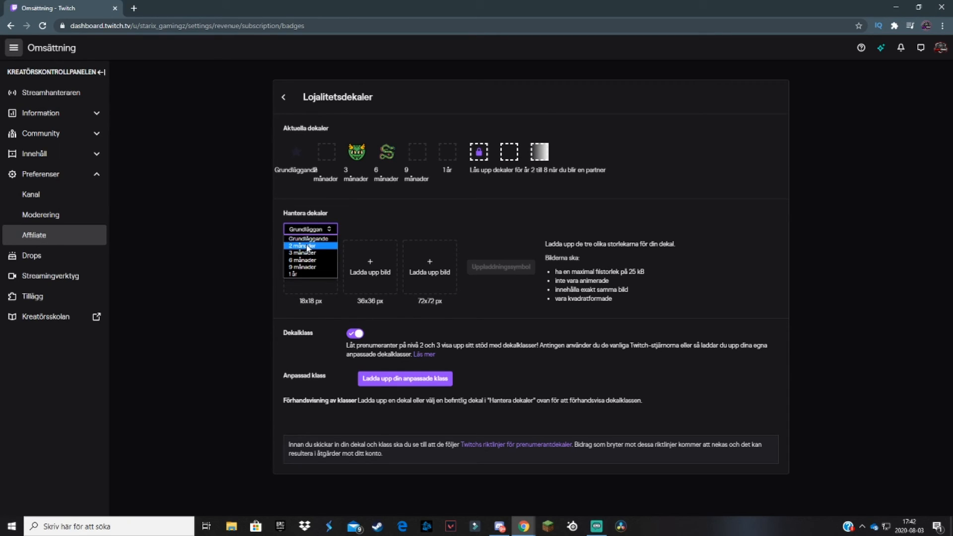
pyautogui.moveTo(459, 205)
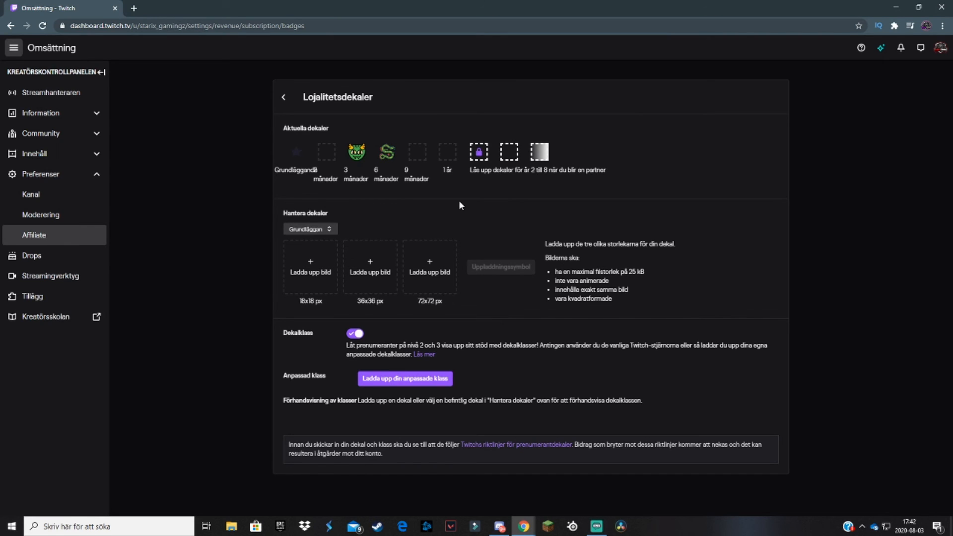
pyautogui.moveTo(461, 393)
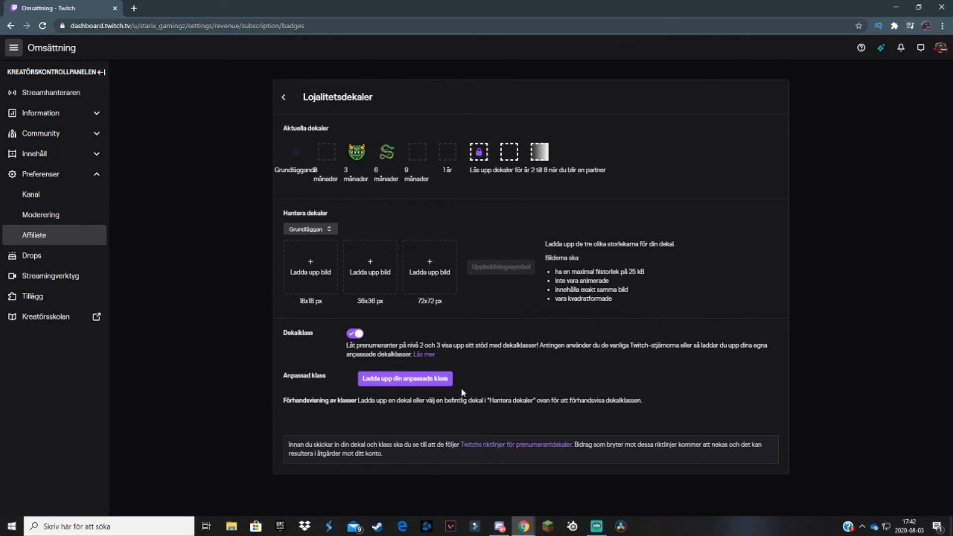